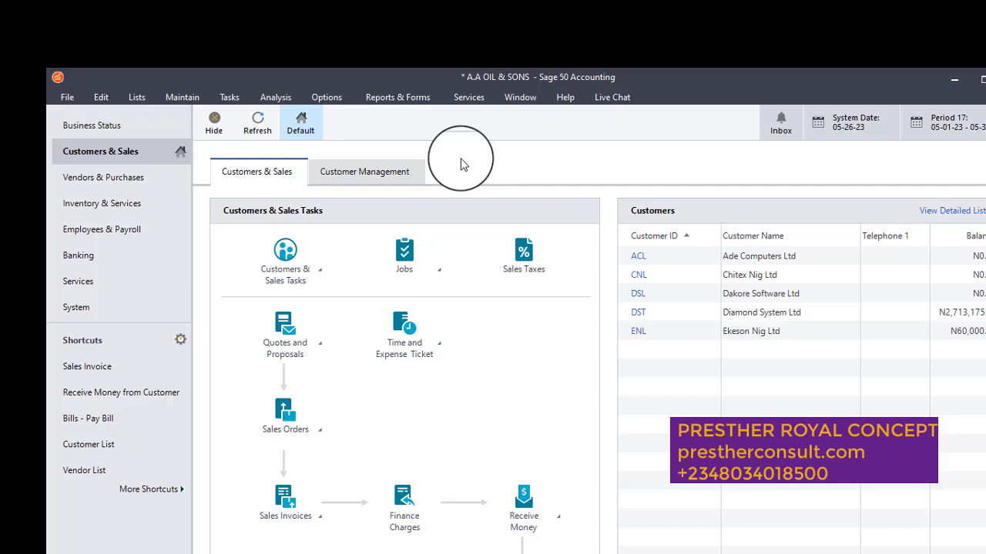
mouse_move(530, 539)
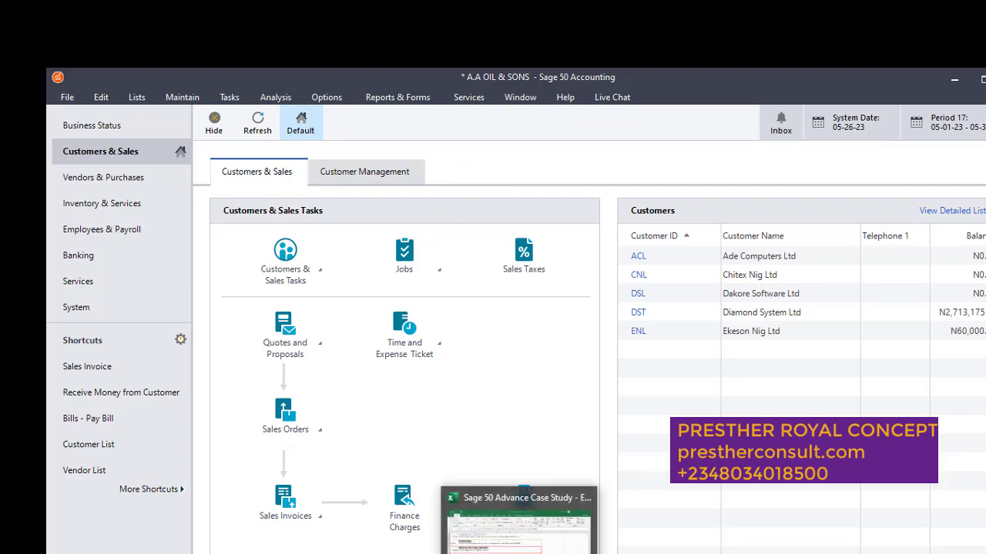
Switch to the Excel case study sheet showing the N1,200,000 Prepaid Rent transaction.
left_click(518, 519)
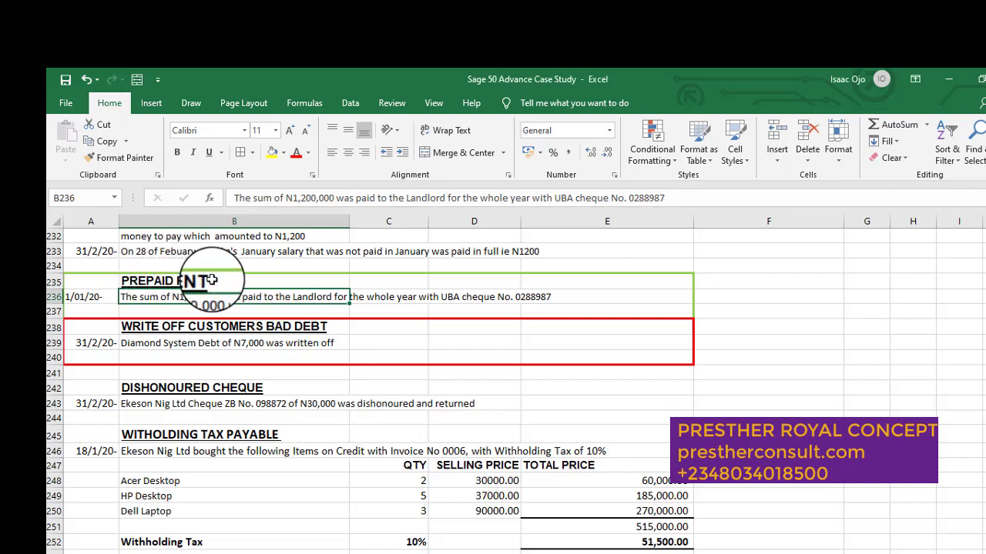
mouse_move(85, 301)
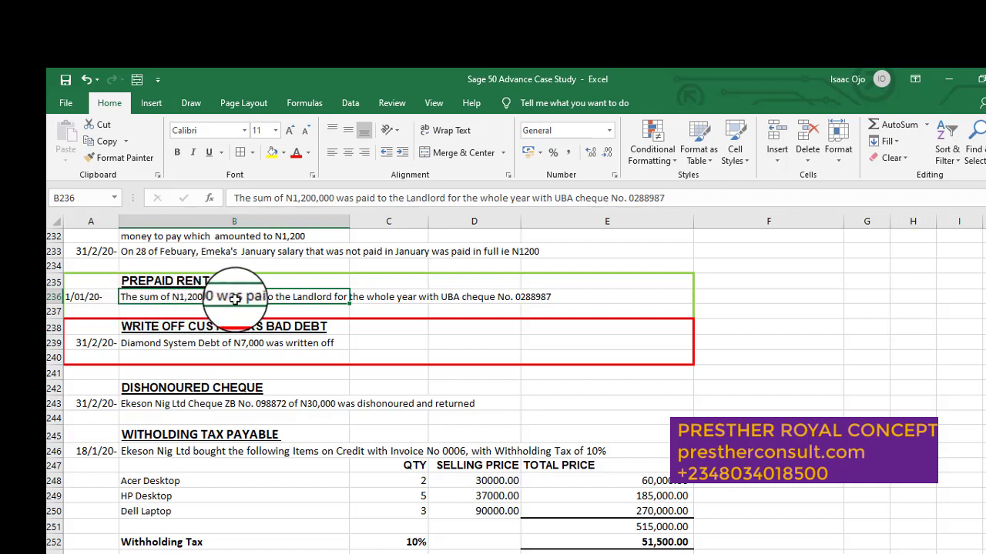
mouse_move(308, 299)
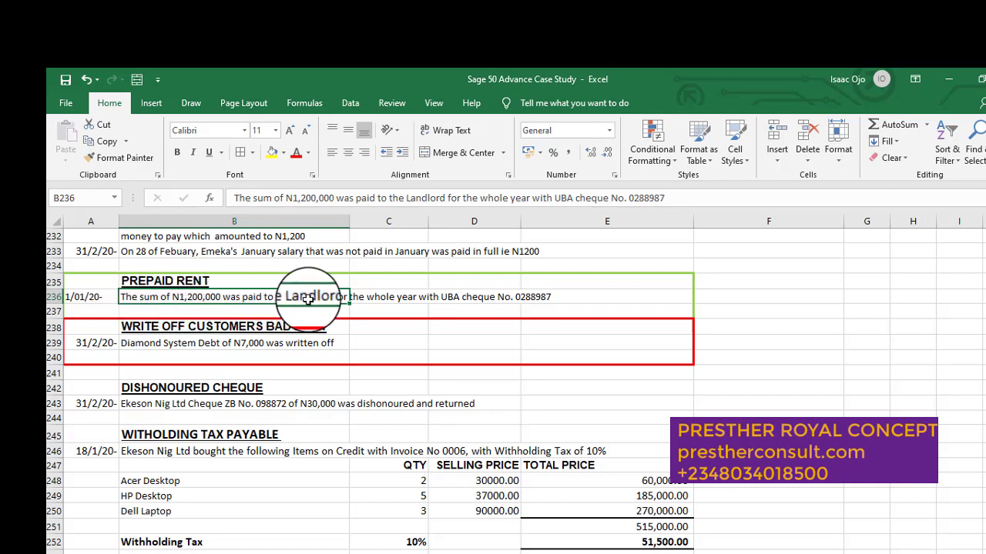
mouse_move(416, 303)
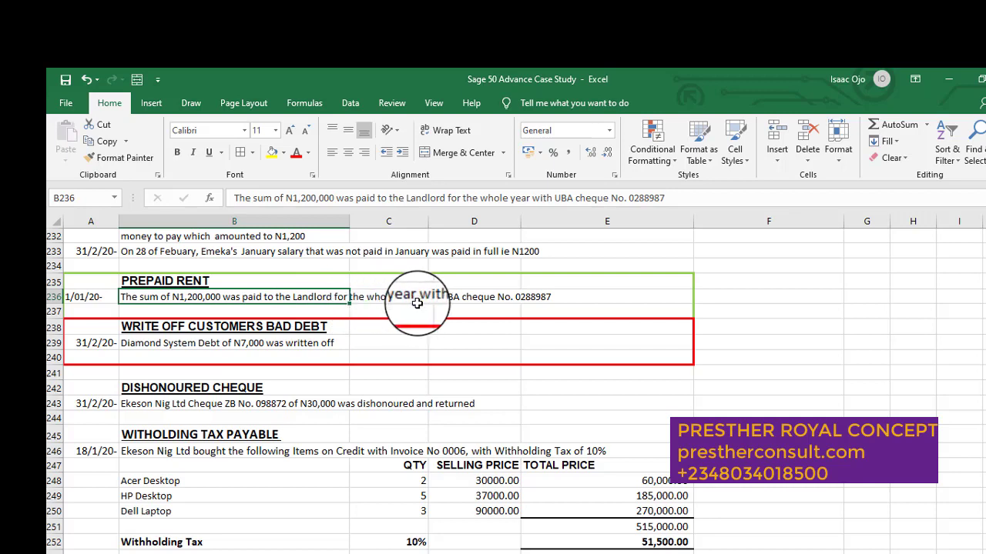
mouse_move(519, 296)
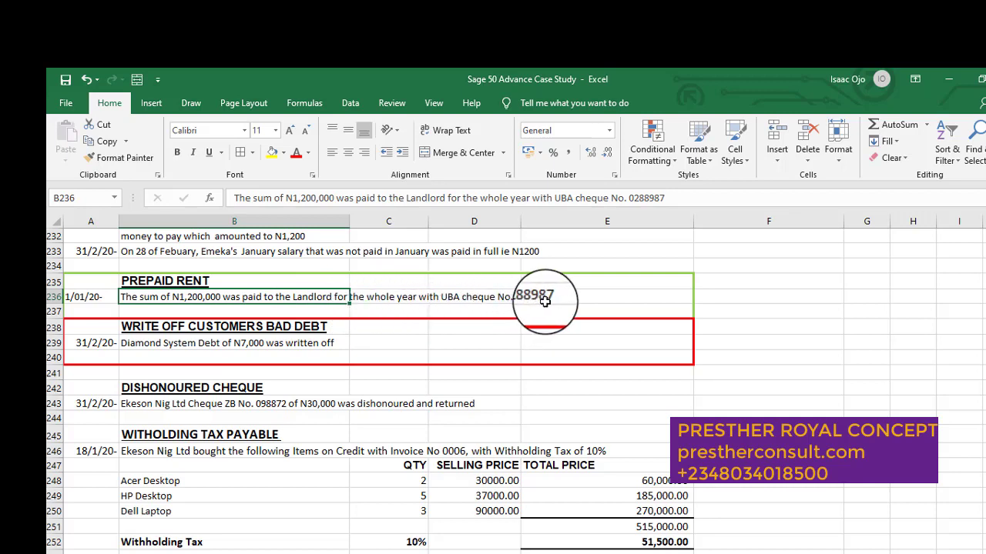
mouse_move(511, 299)
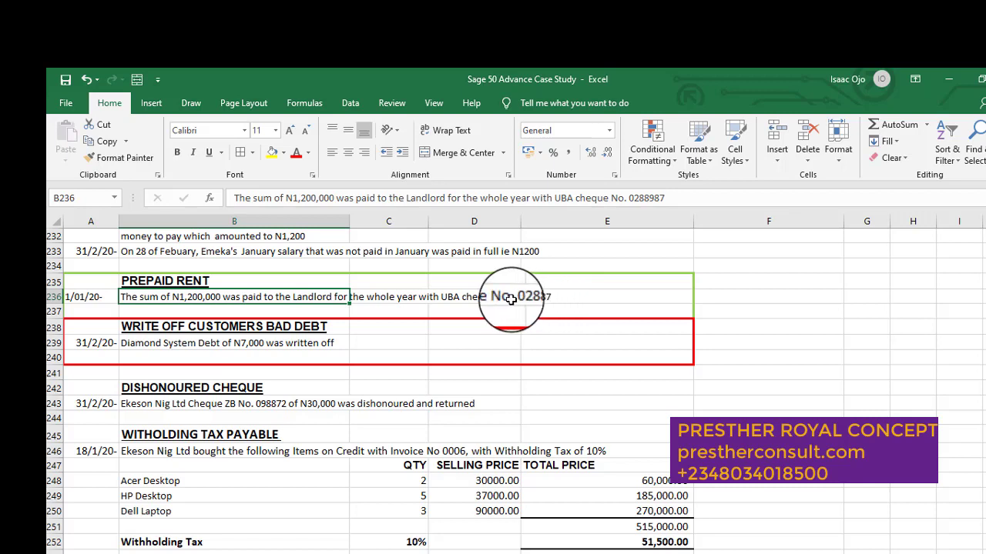
mouse_move(325, 298)
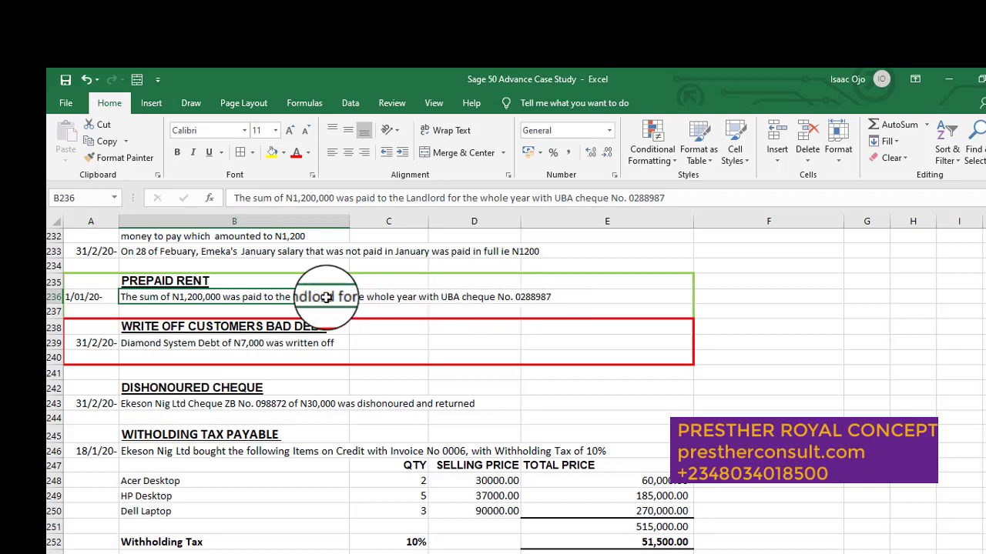
mouse_move(224, 297)
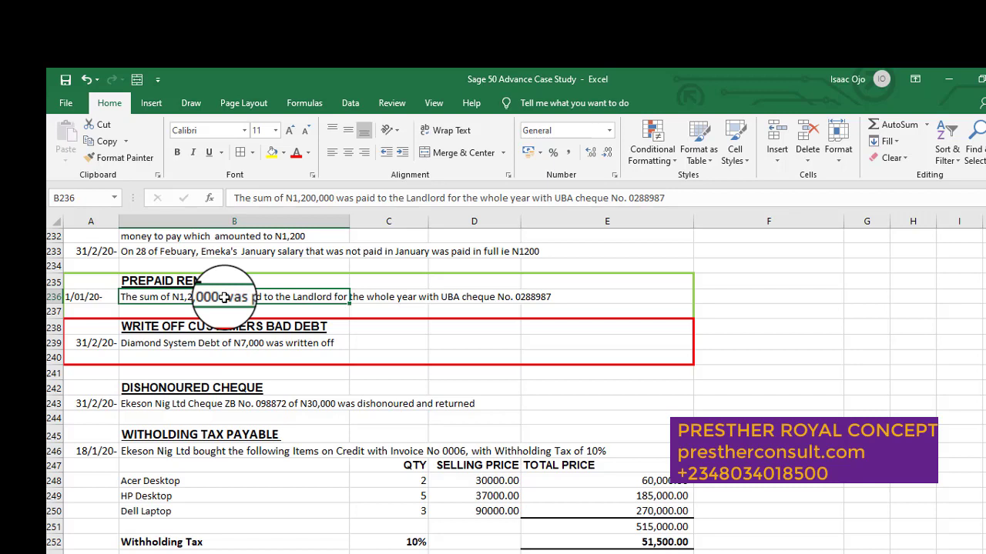
mouse_move(228, 266)
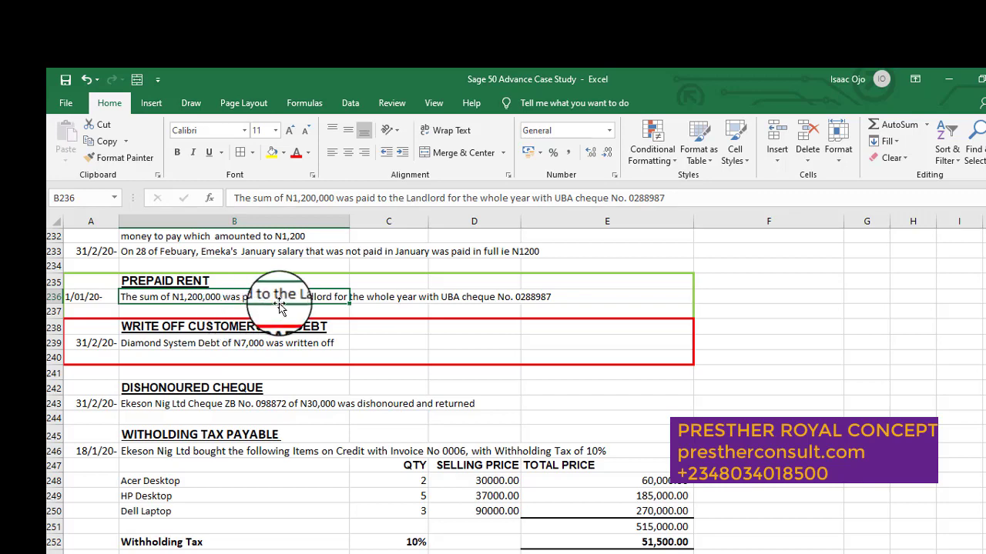
mouse_move(464, 372)
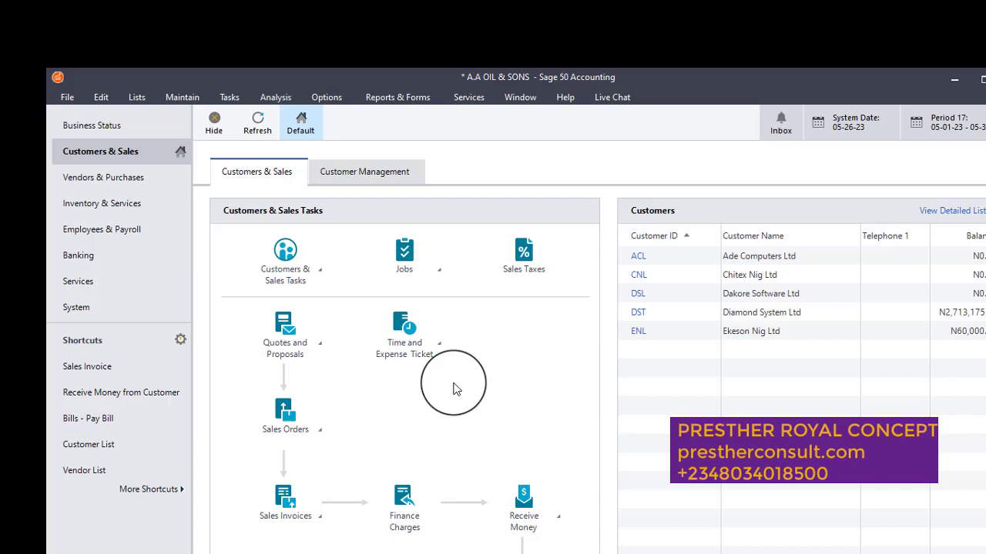
mouse_move(182, 96)
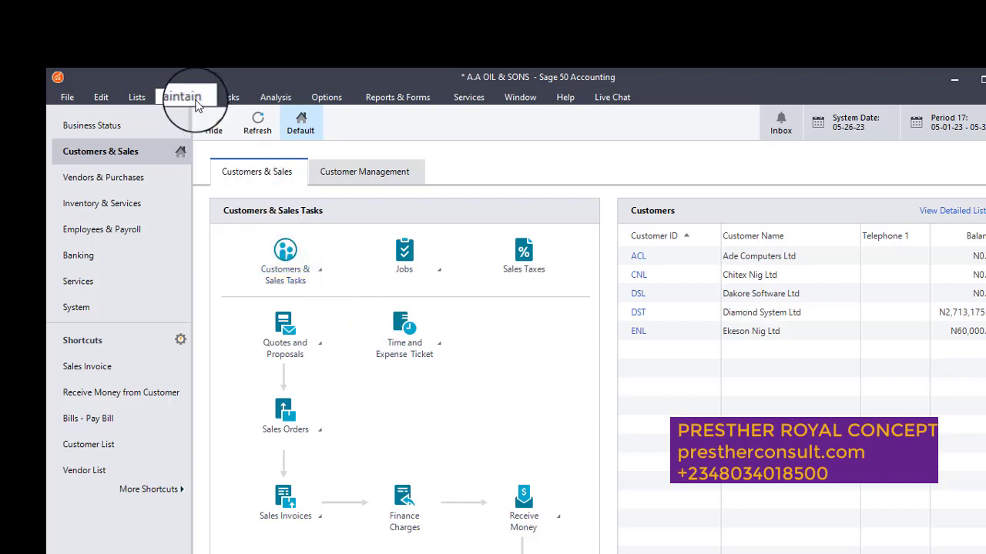
left_click(182, 96)
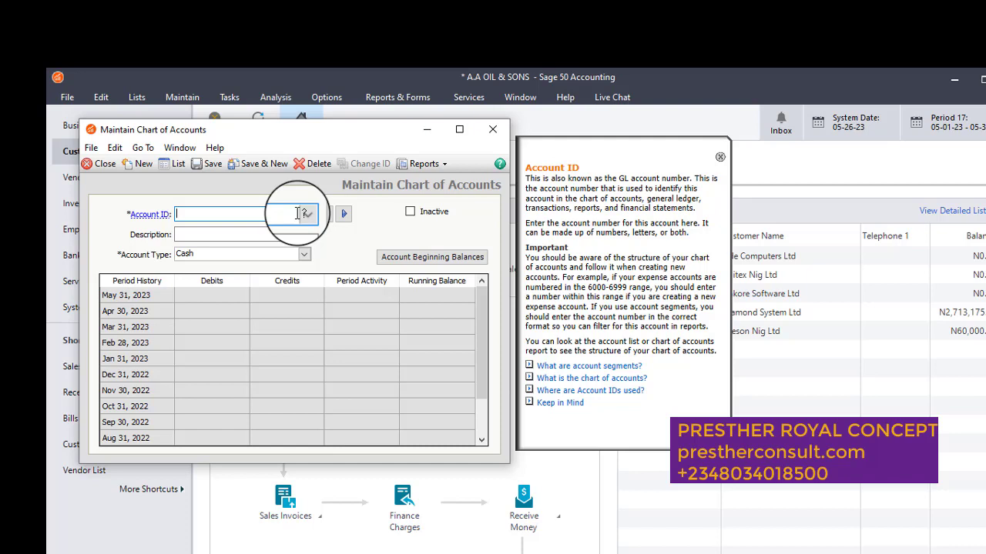
type("13")
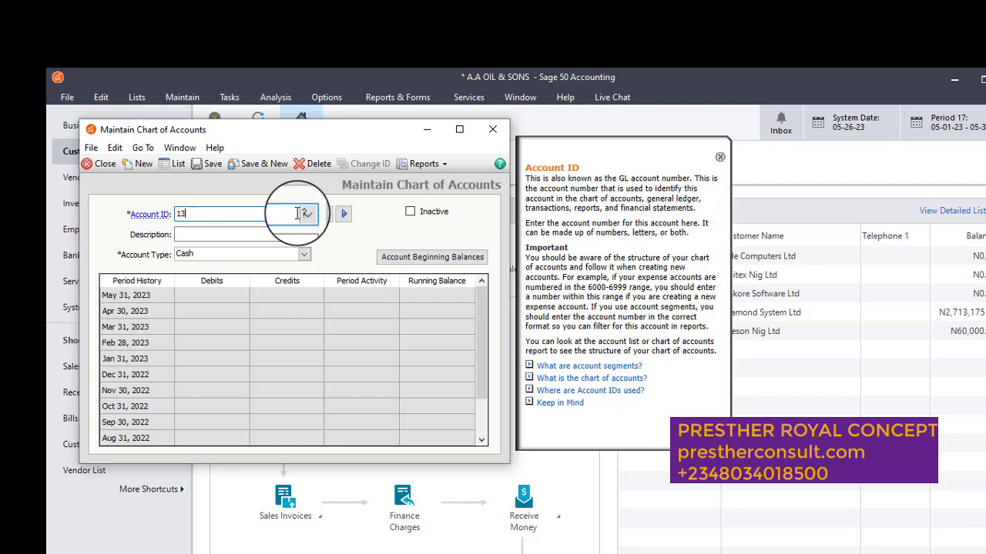
type("14000")
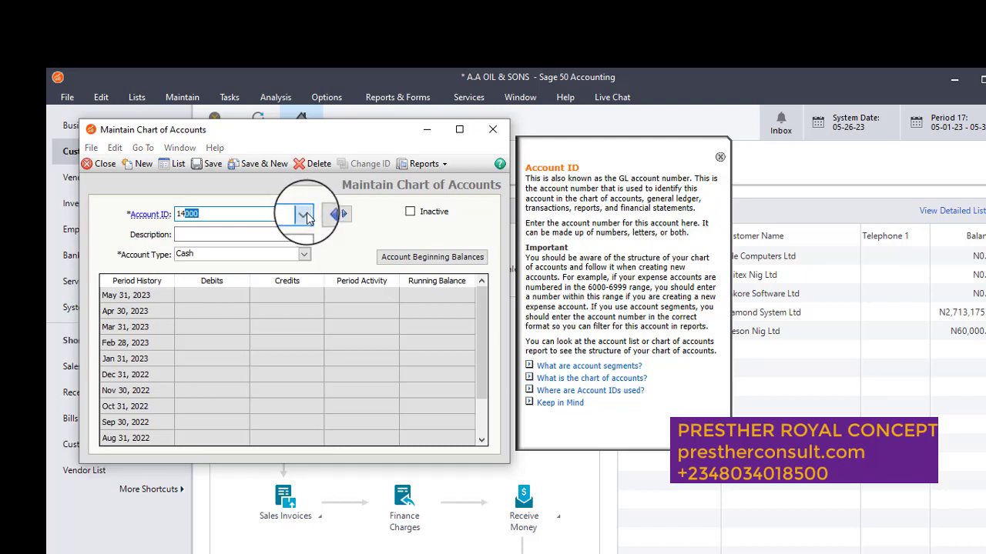
left_click(304, 213)
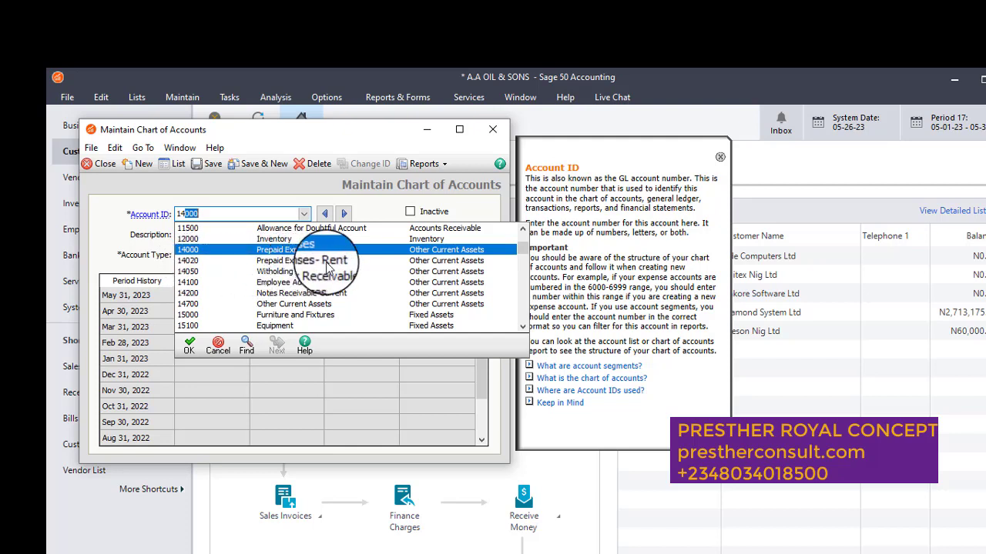
mouse_move(428, 266)
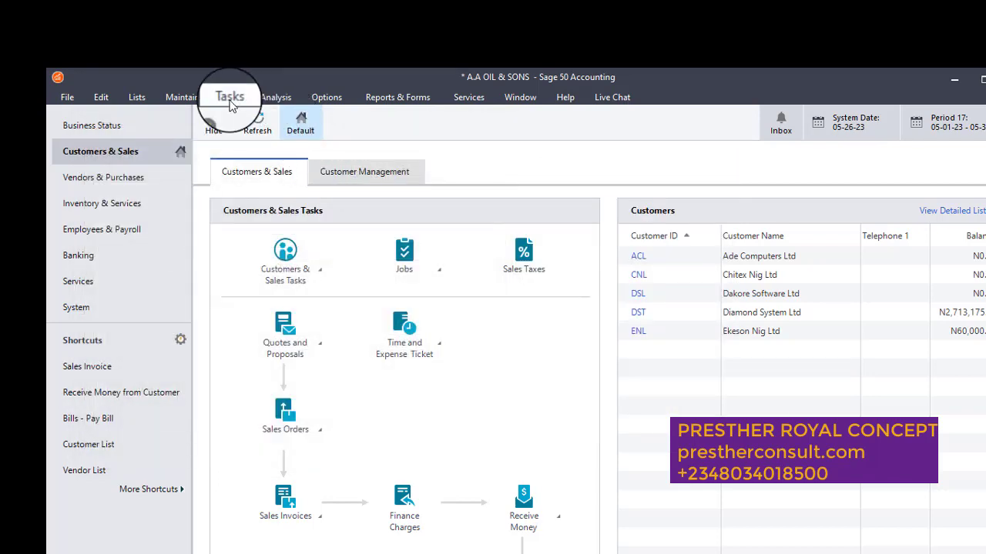
Start a new vendor payment from Tasks and look up the vendor ID.
left_click(229, 96)
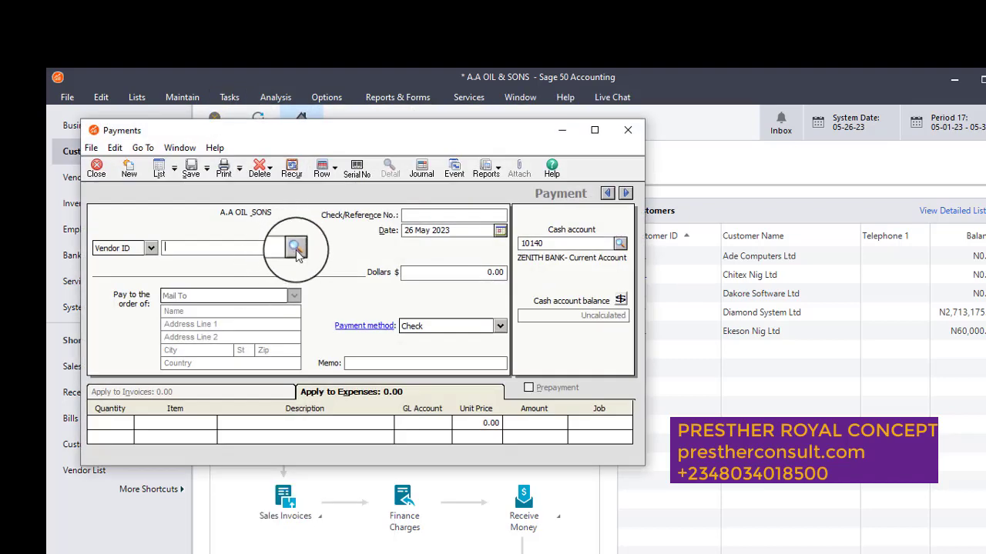
left_click(294, 248)
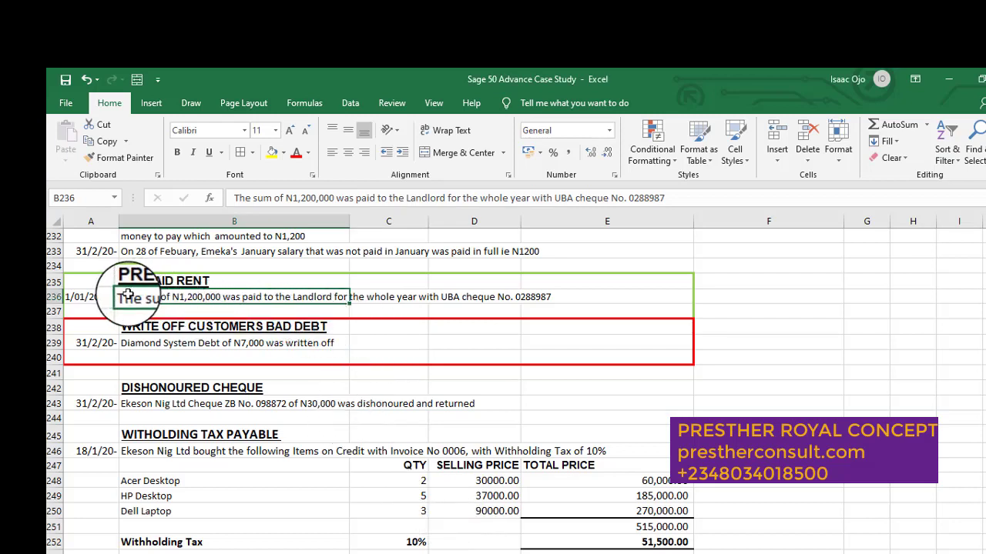
mouse_move(511, 297)
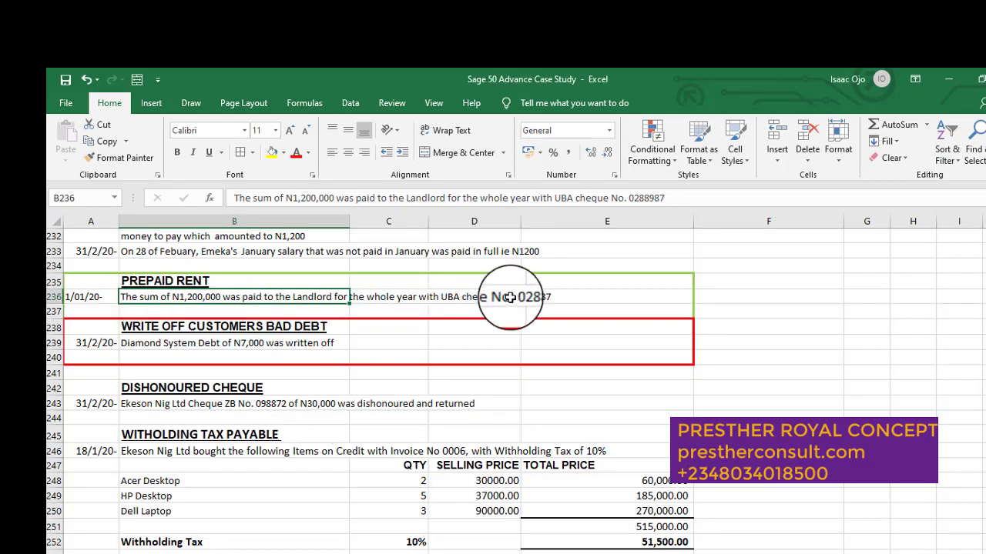
mouse_move(612, 204)
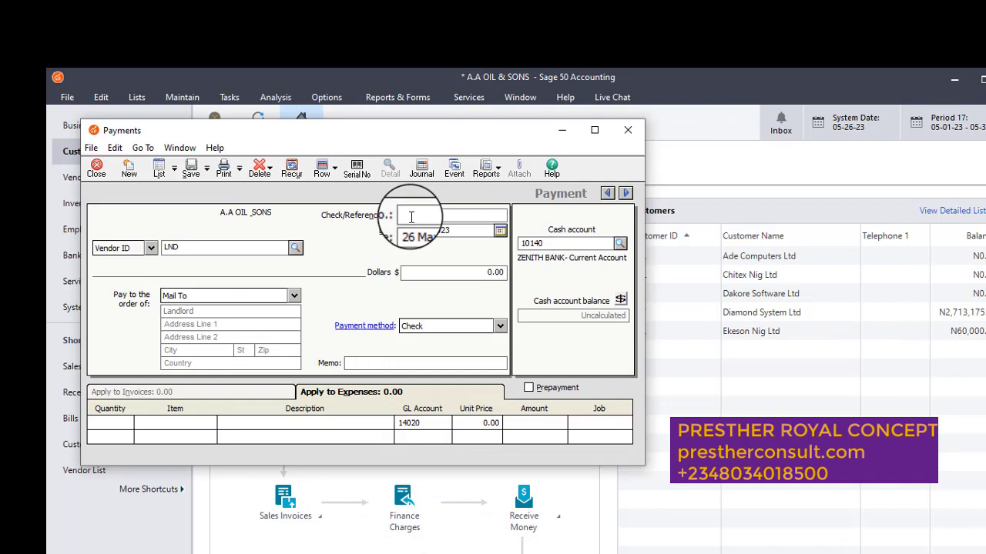
Set cheque reference UBA 0288987, date 20 May 2023, cash account 10120, payment method cheque.
type("0788987")
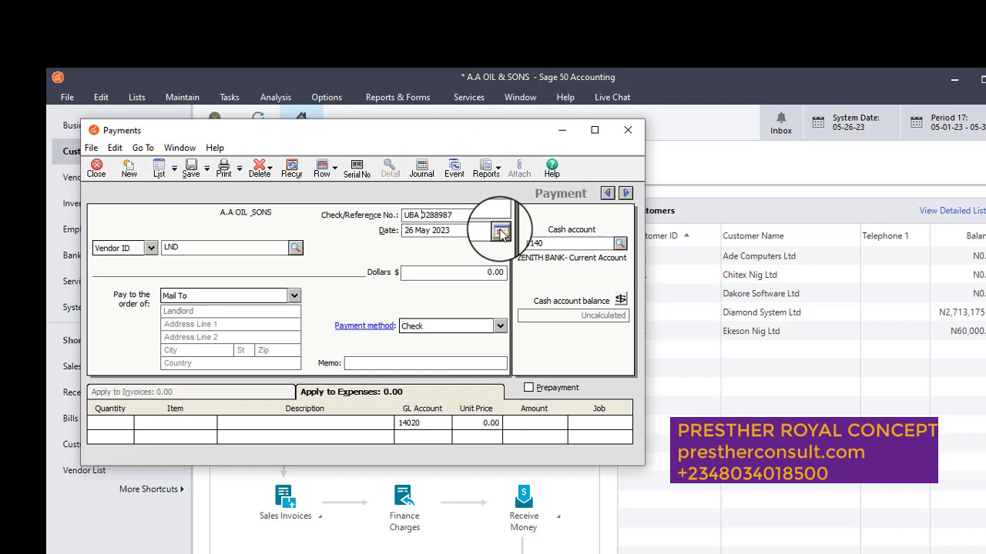
mouse_move(501, 231)
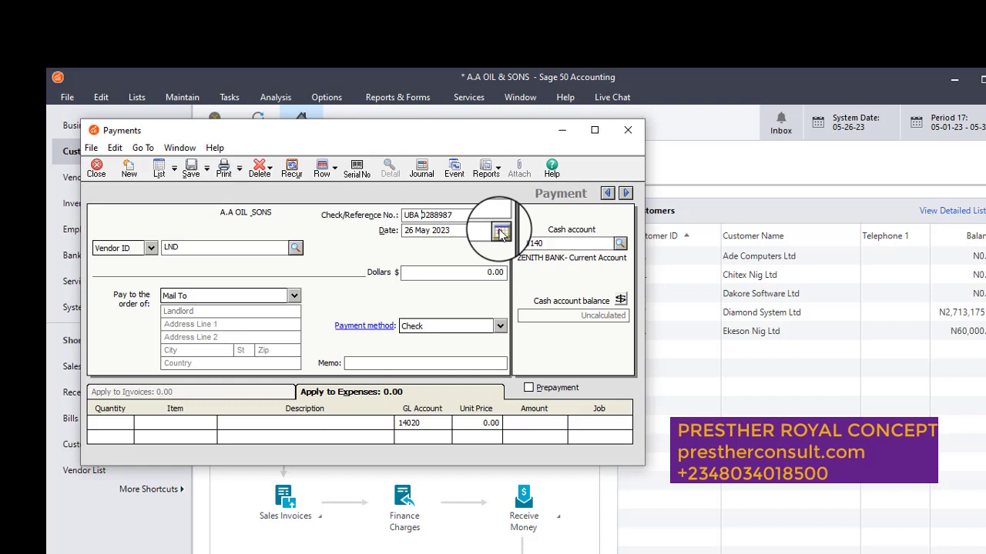
left_click(500, 231)
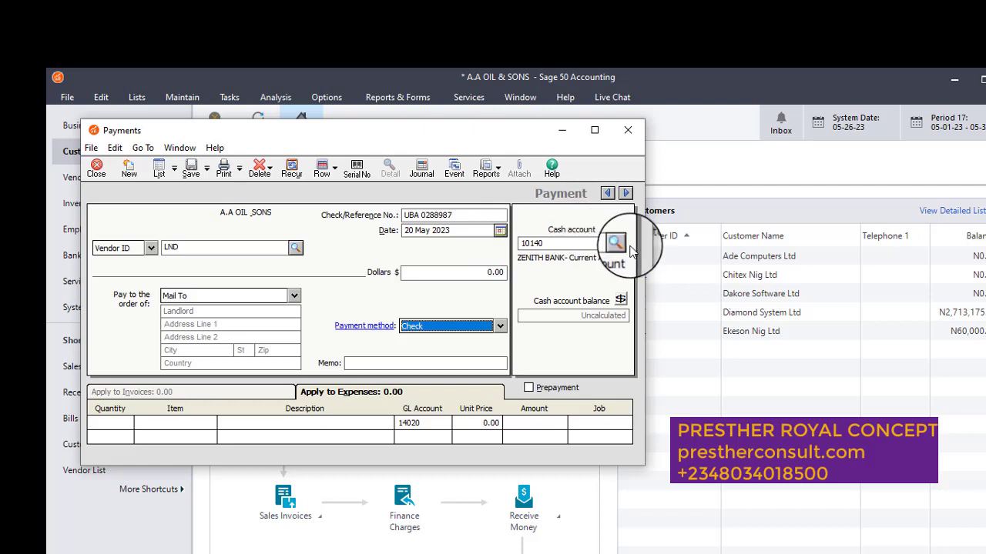
left_click(615, 242)
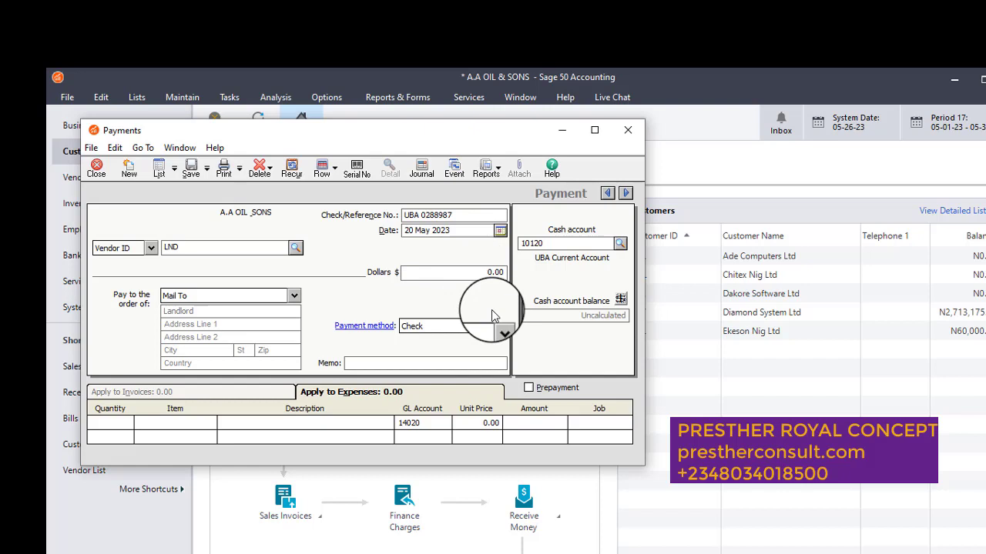
left_click(501, 326)
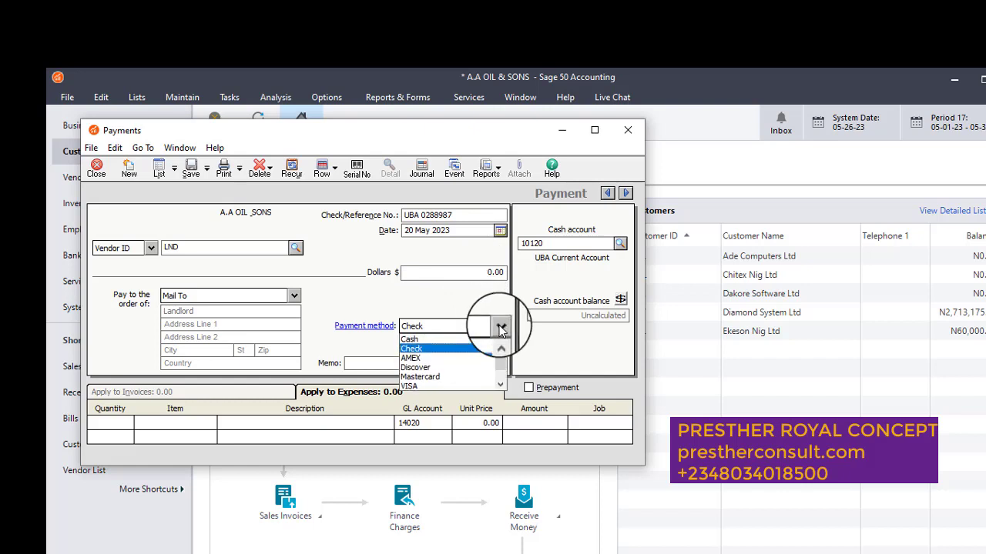
left_click(412, 348)
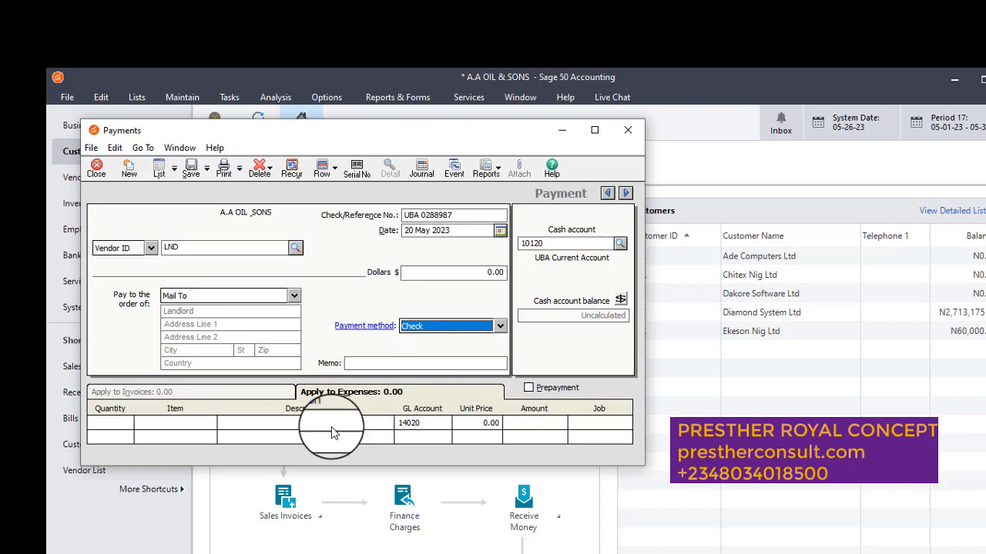
Describe the payment line as rent prepaid and charge it to Prepaid Expenses-Rent (14020).
left_click(314, 423)
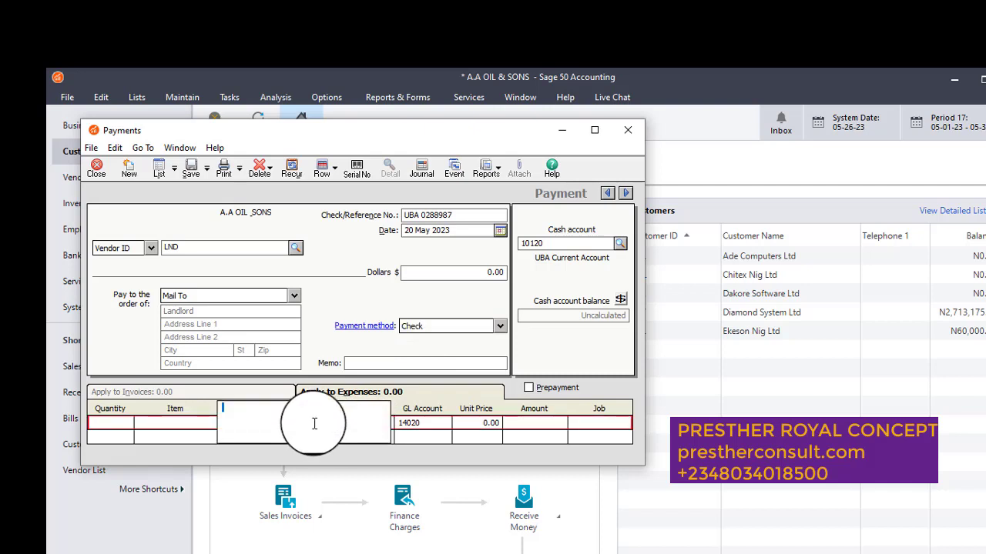
type("R")
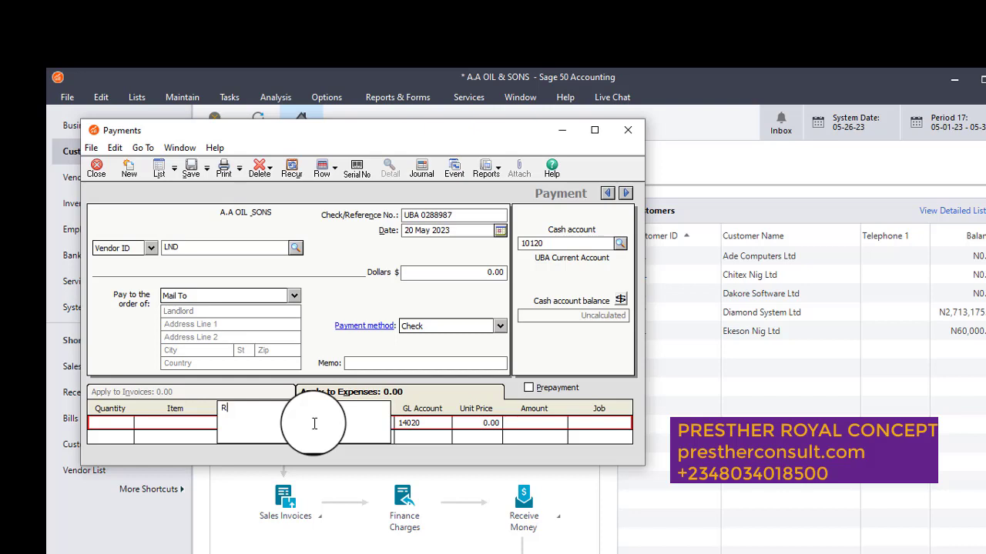
type("Rent")
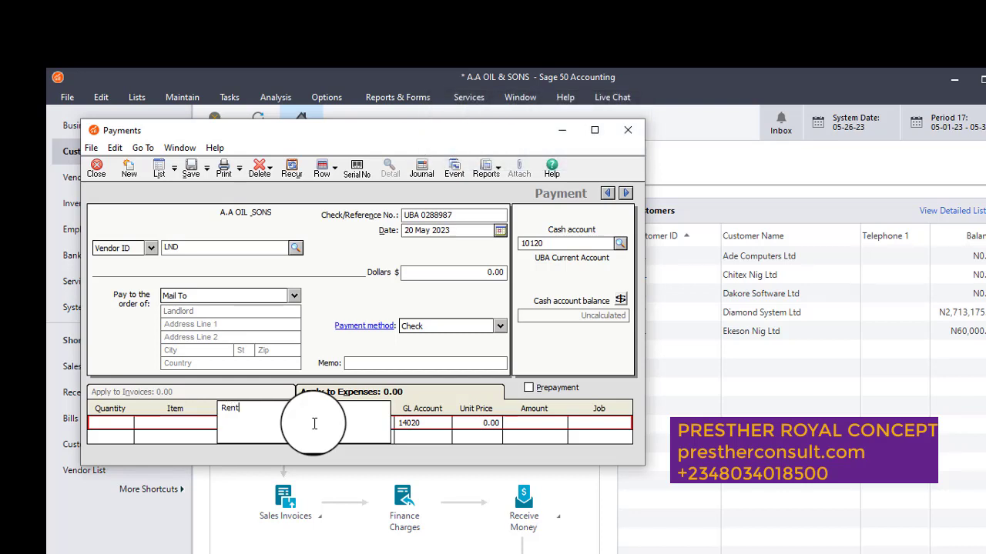
type("p")
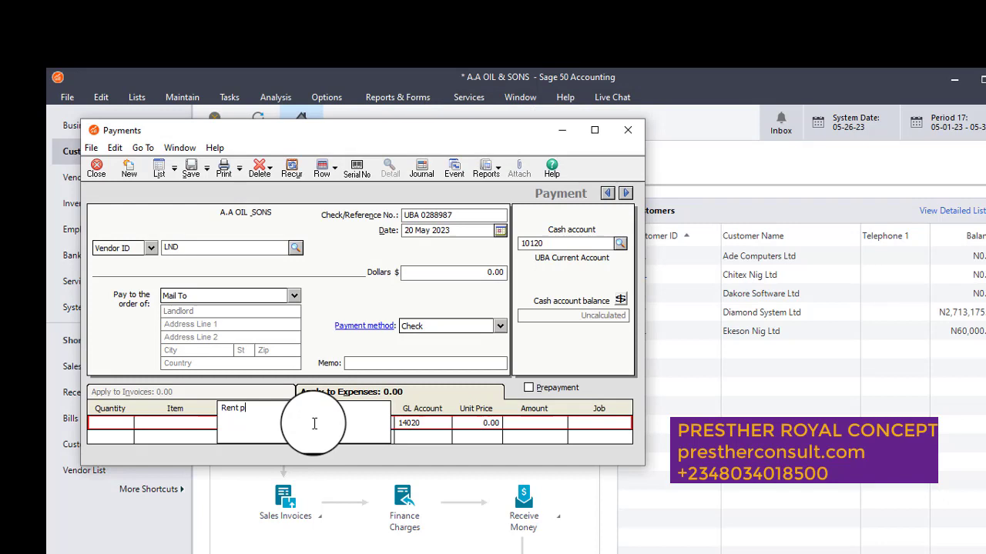
type("repai")
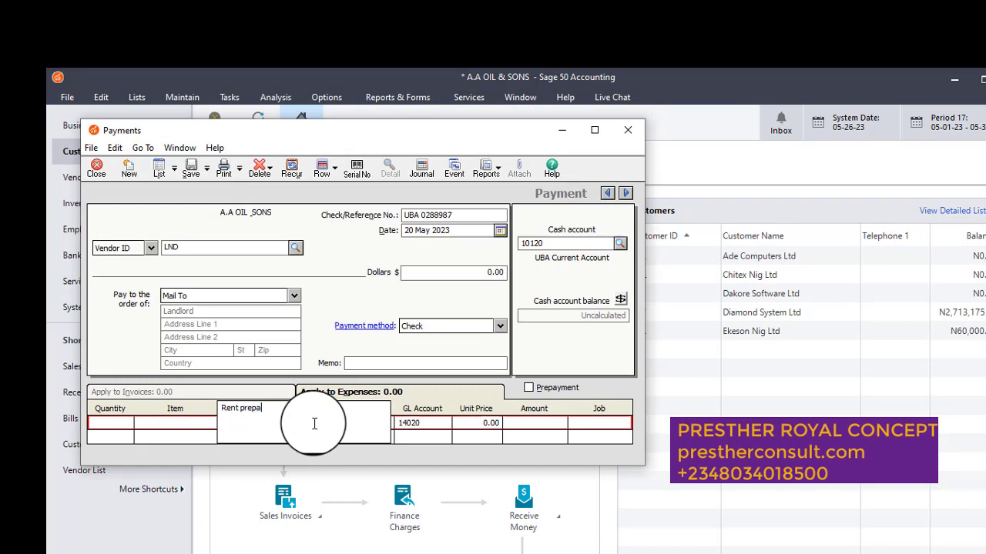
type("d for 2023/2024")
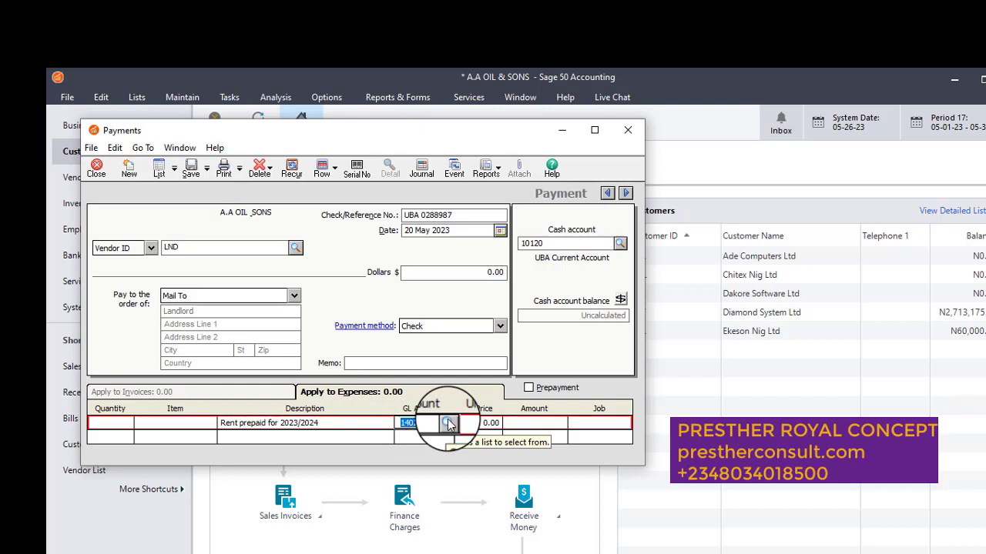
left_click(449, 422)
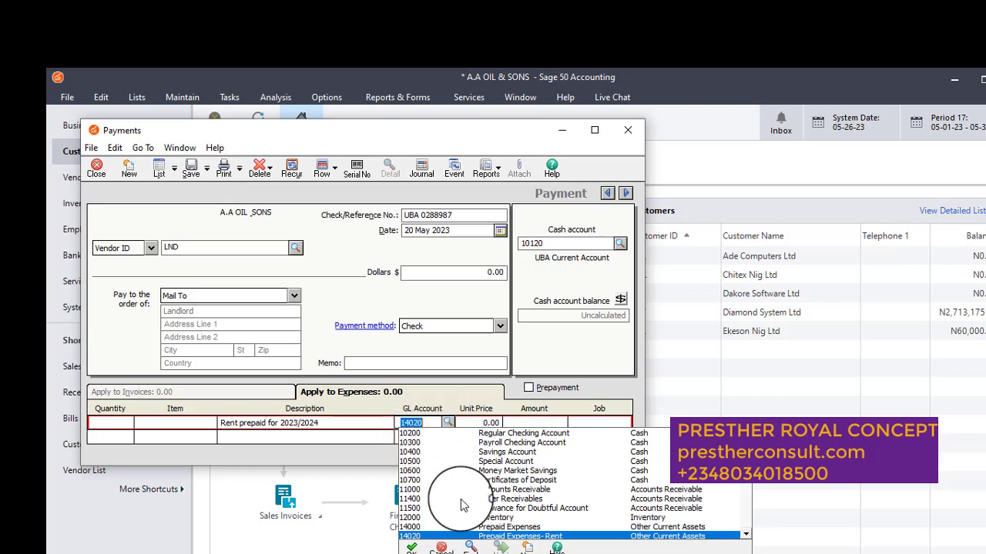
mouse_move(508, 539)
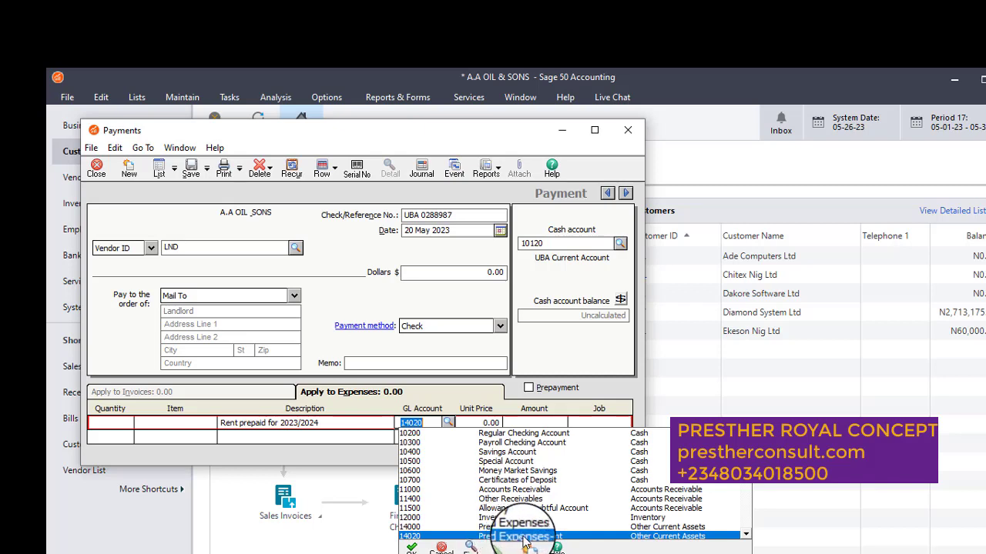
left_click(524, 536)
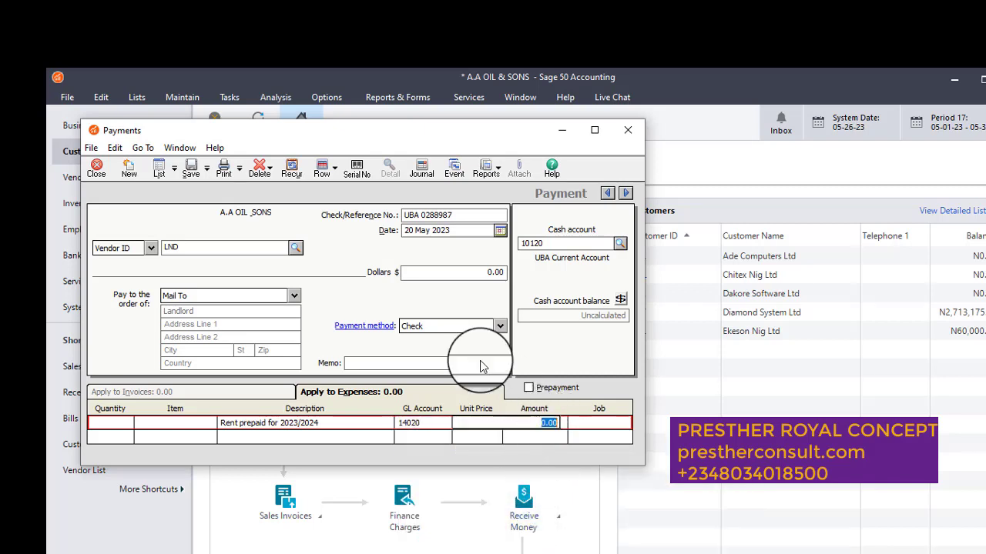
mouse_move(569, 265)
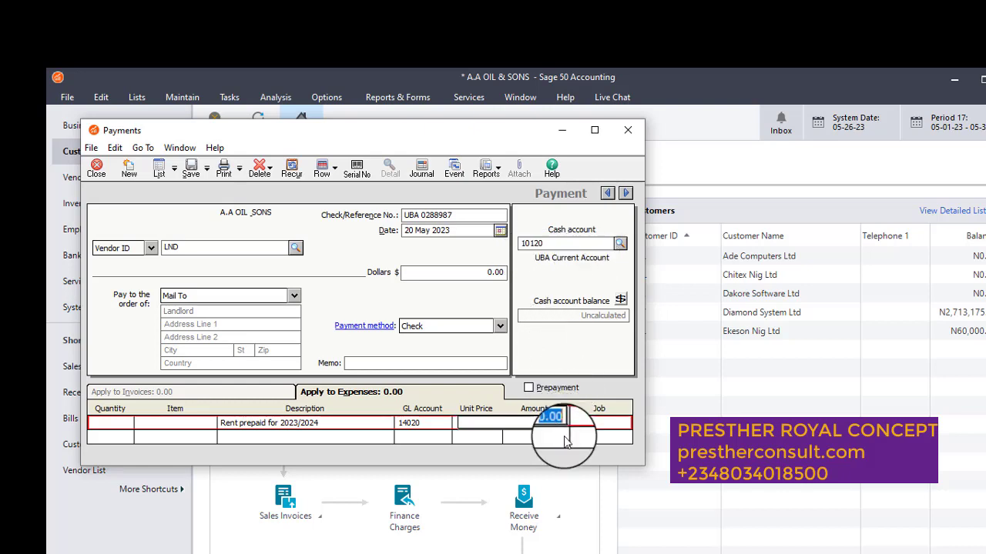
Enter the 1,200,000 amount, save the payment and minimize the Payments window.
type("12")
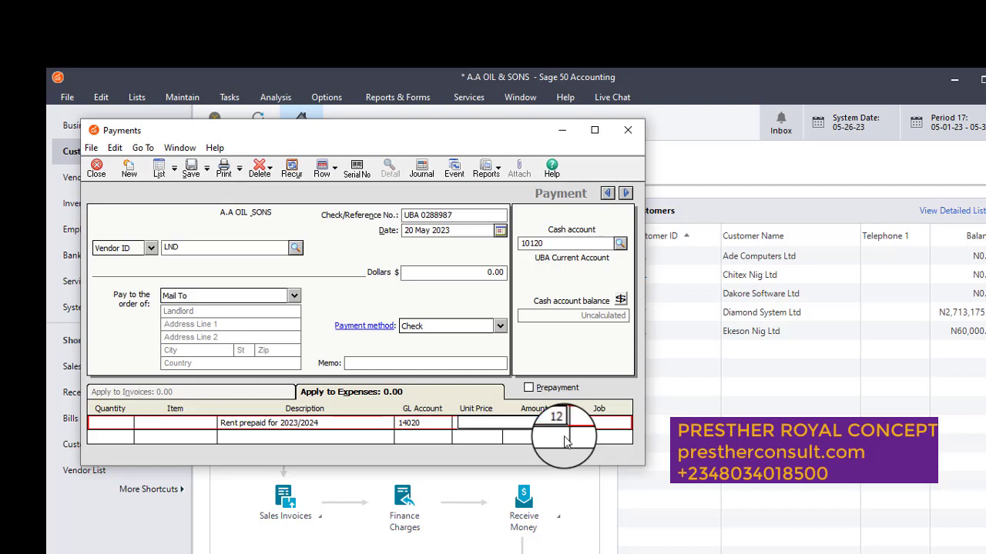
type("2000")
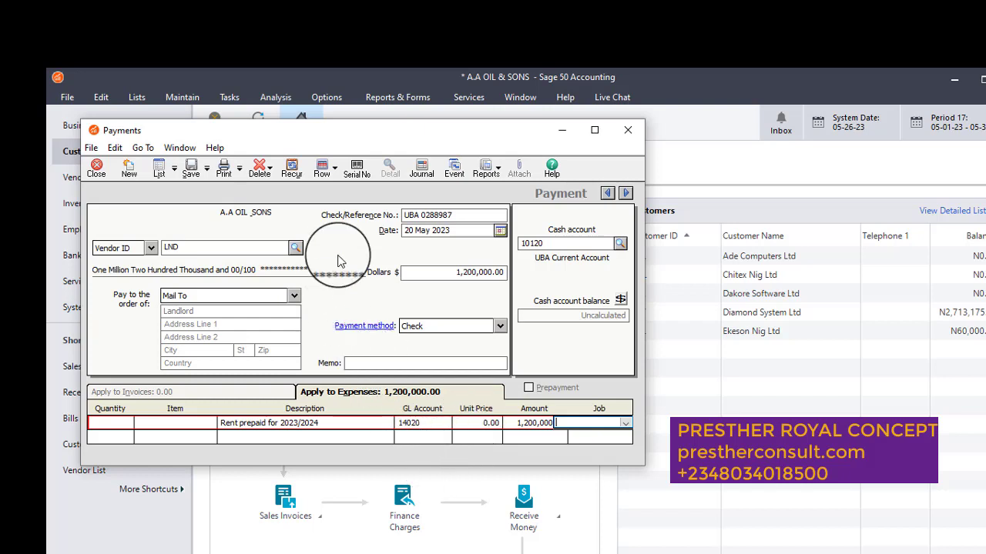
mouse_move(269, 231)
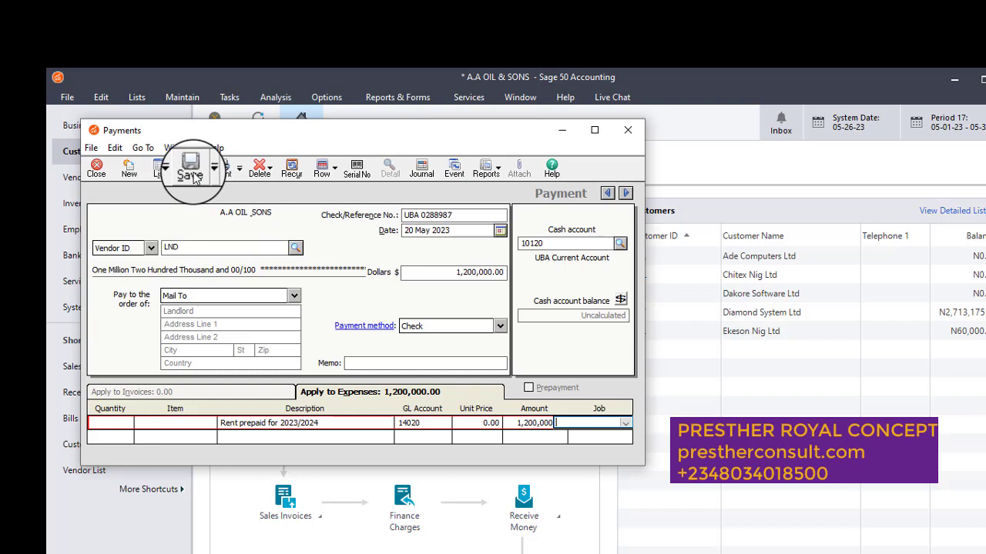
left_click(190, 167)
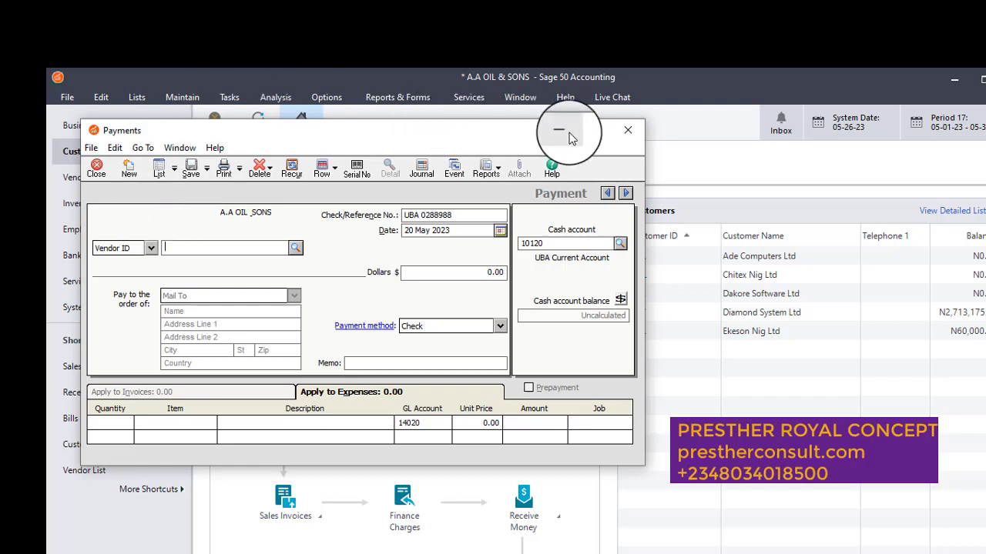
left_click(558, 129)
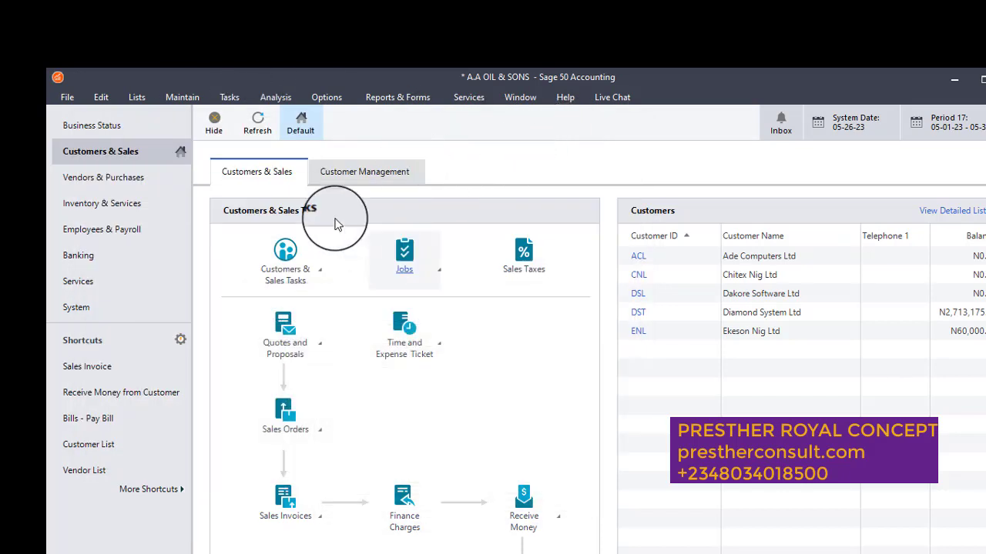
Open General Journal Entry from Tasks, dated 31 May 2023 with reference 0222.
left_click(229, 97)
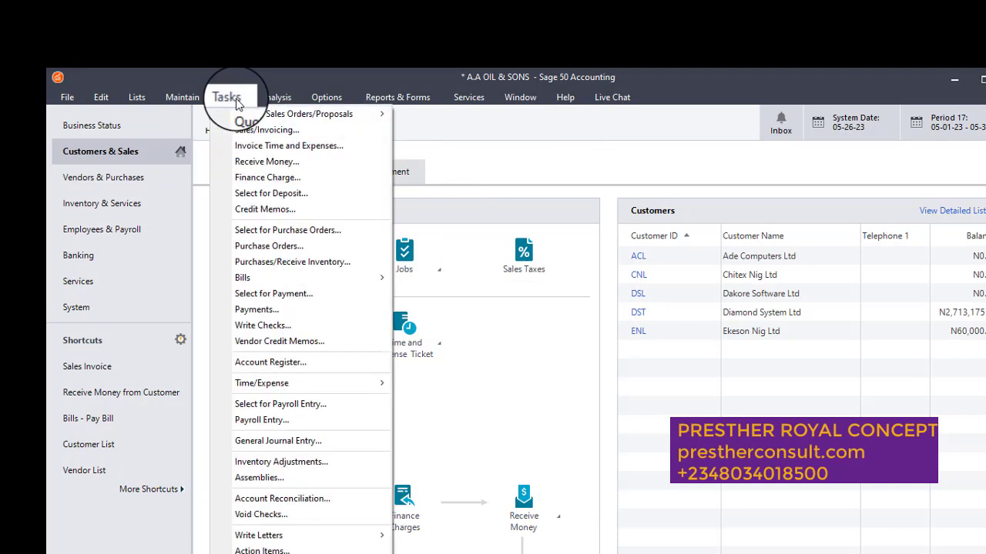
mouse_move(278, 441)
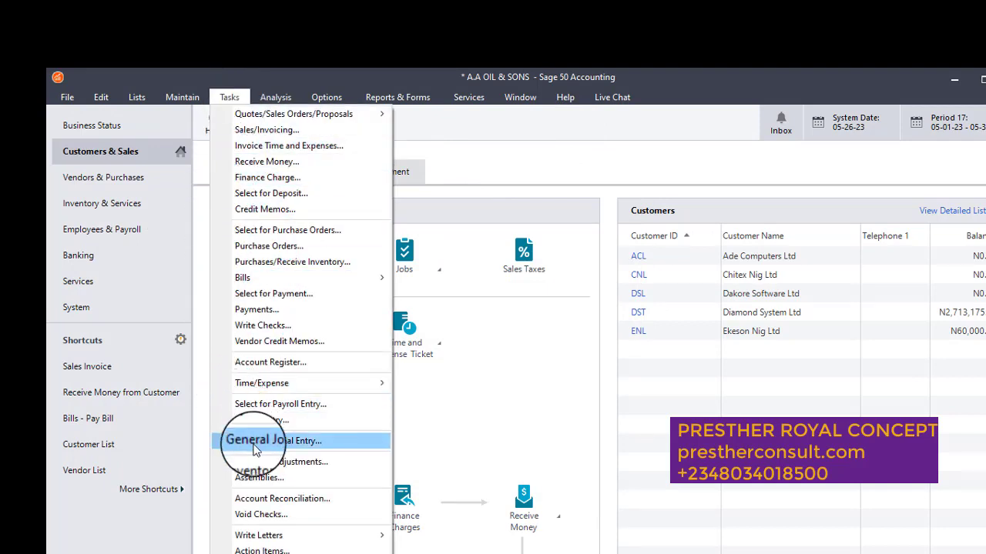
left_click(273, 441)
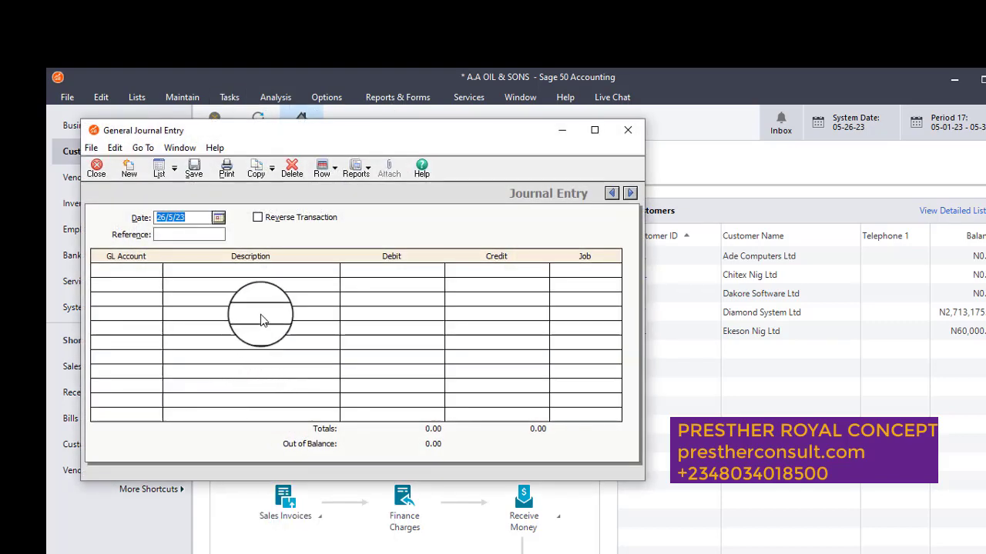
mouse_move(227, 231)
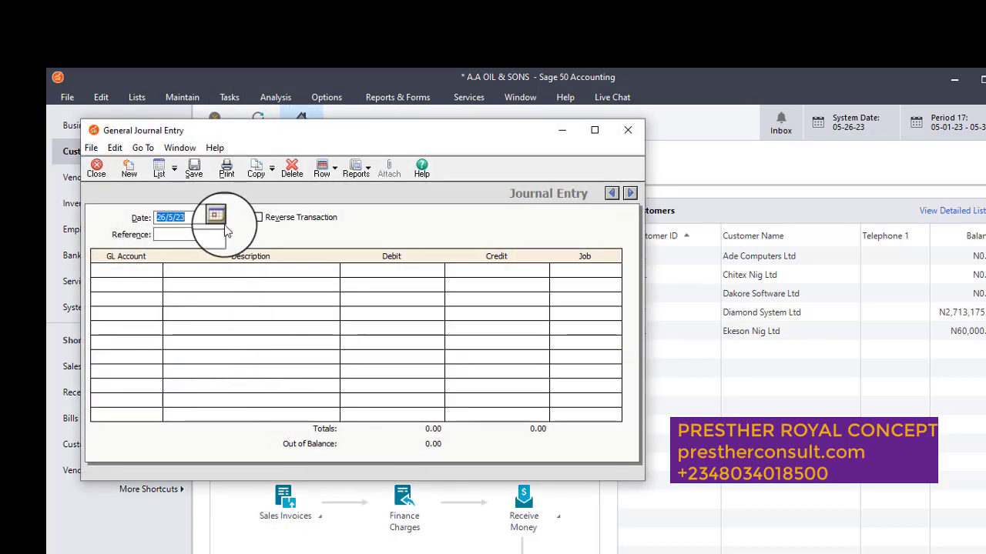
left_click(215, 217)
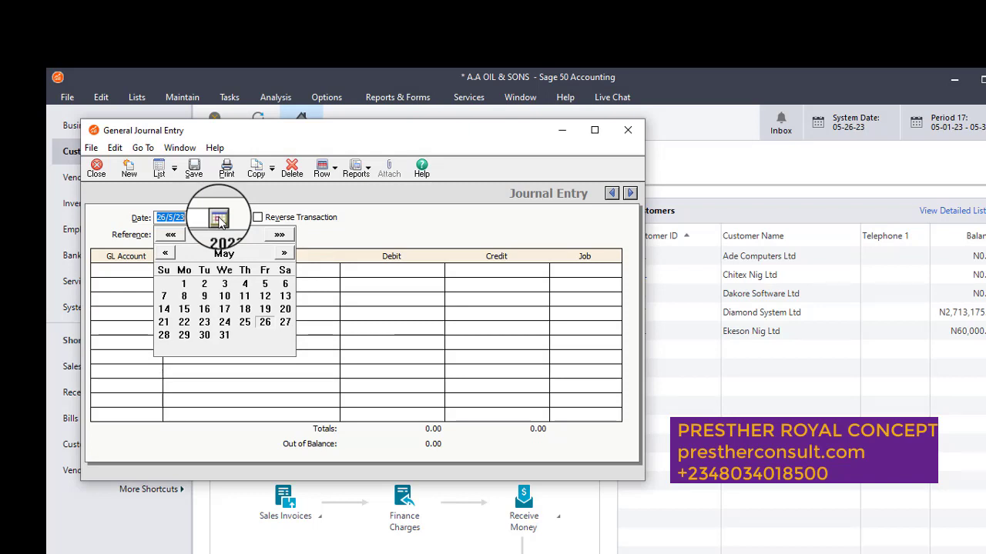
left_click(225, 335)
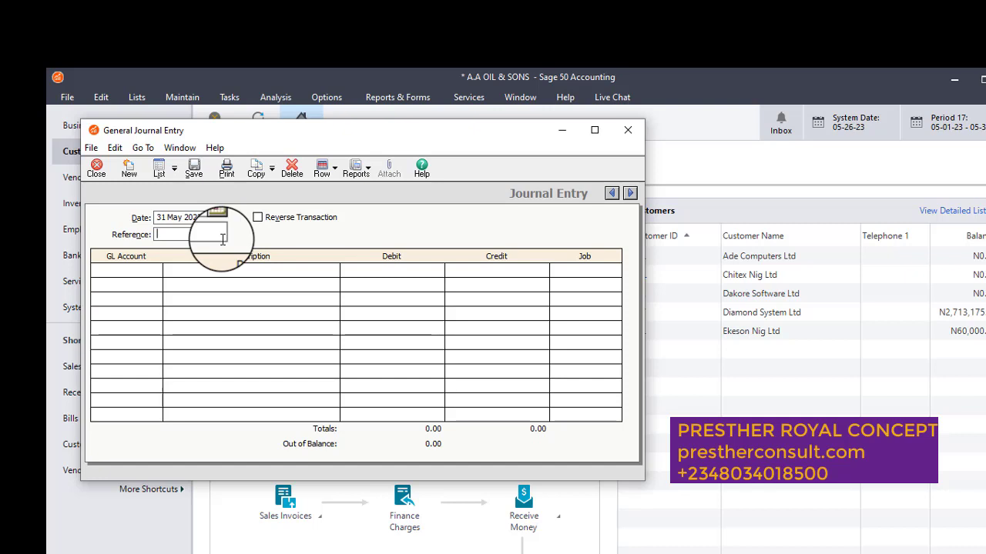
type("0")
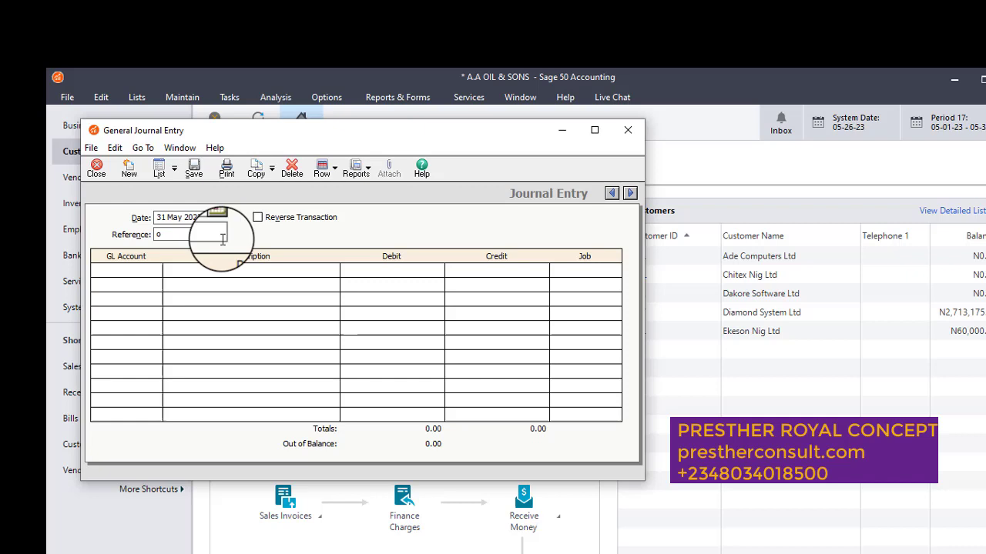
type("222")
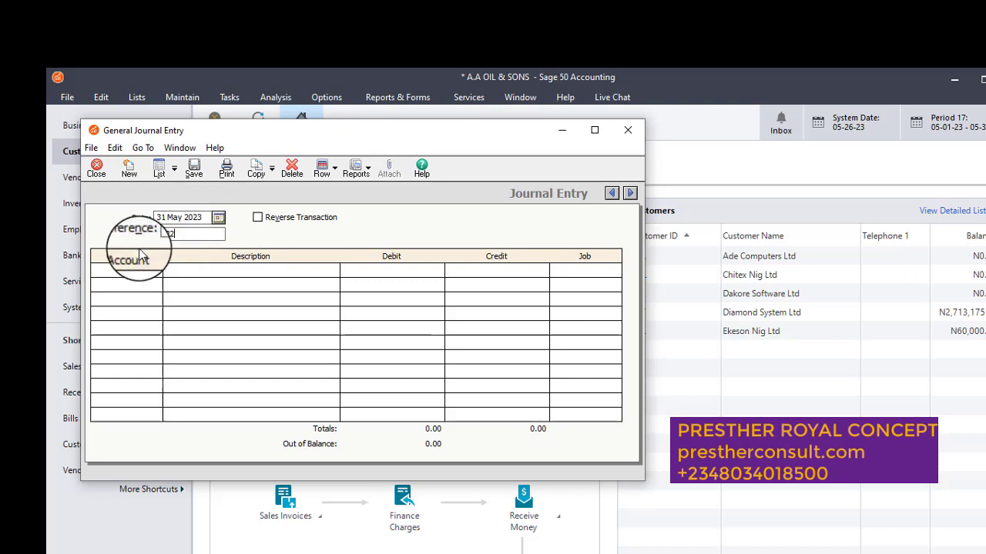
type("0222")
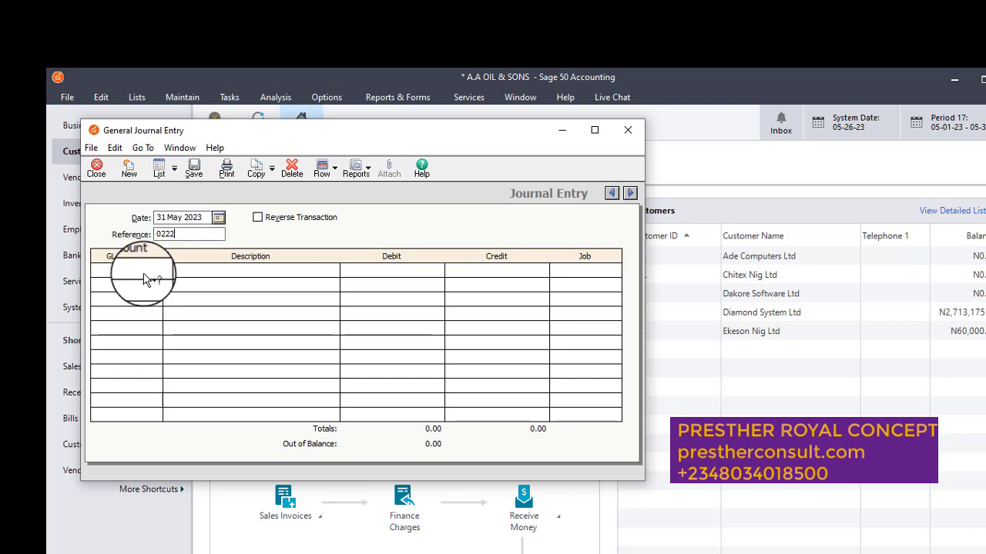
left_click(125, 269)
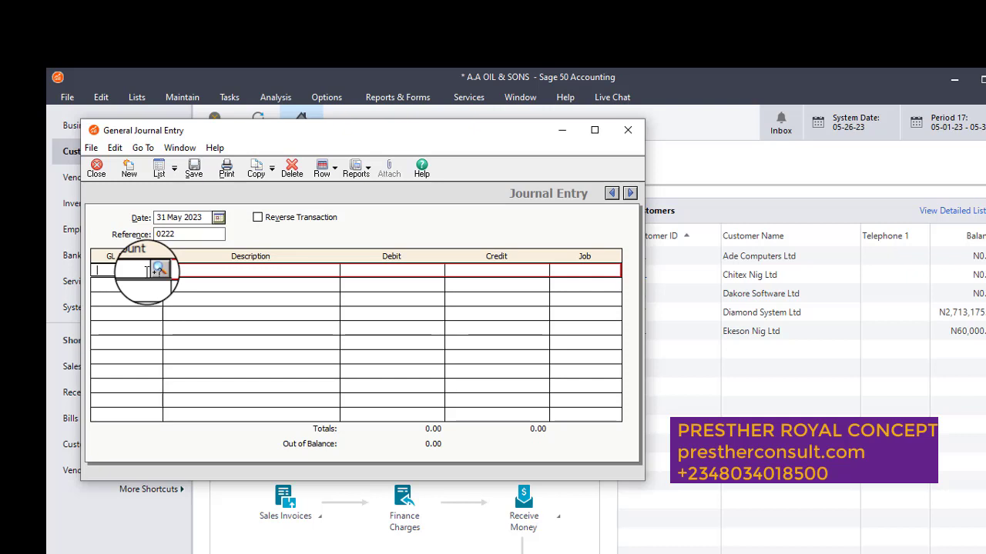
Select GL account 74500 for the first journal line.
type("6000")
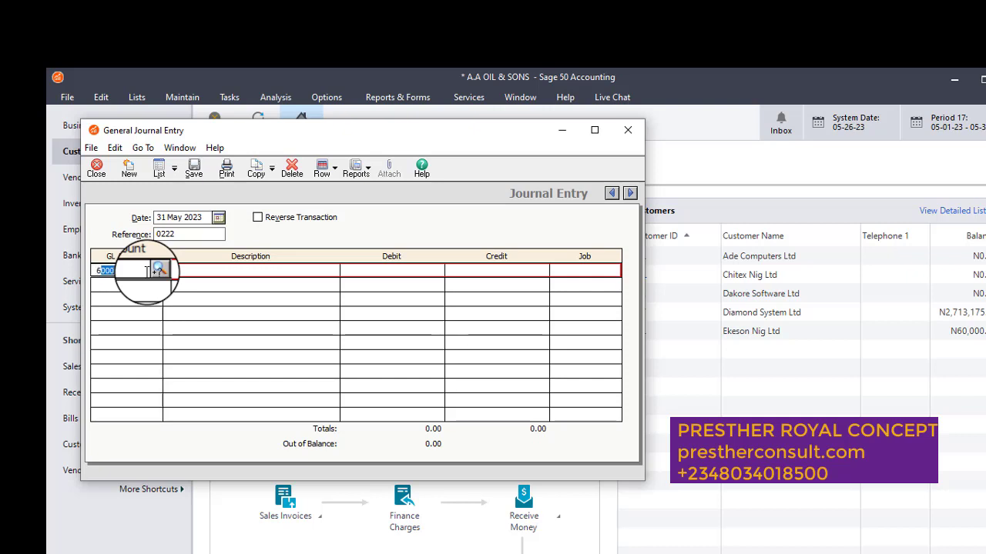
left_click(157, 270)
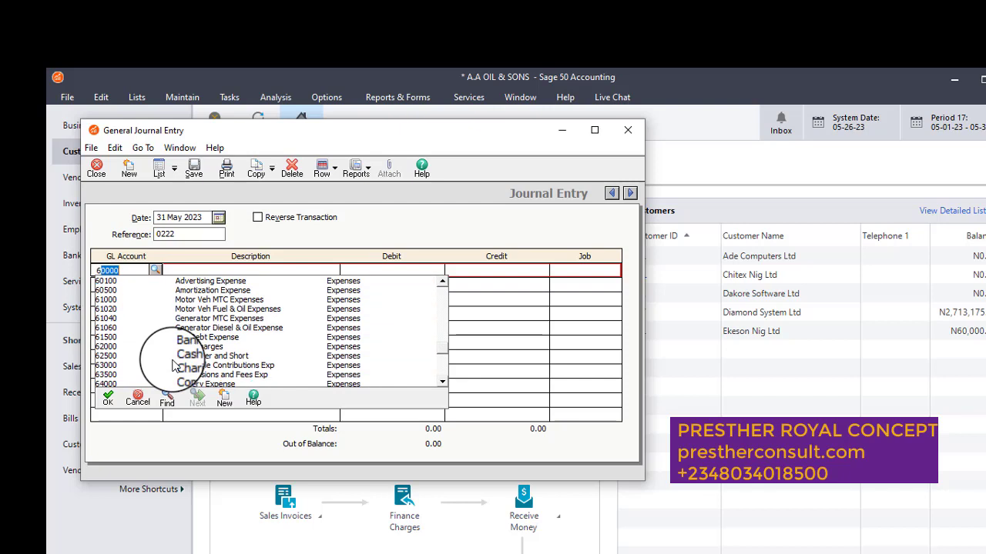
scroll("down", 3)
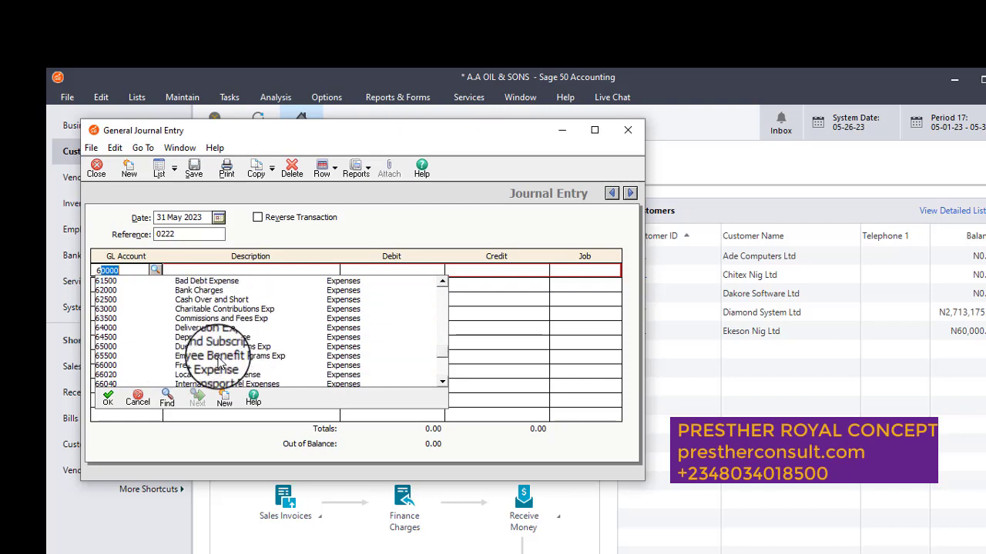
scroll("down", 3)
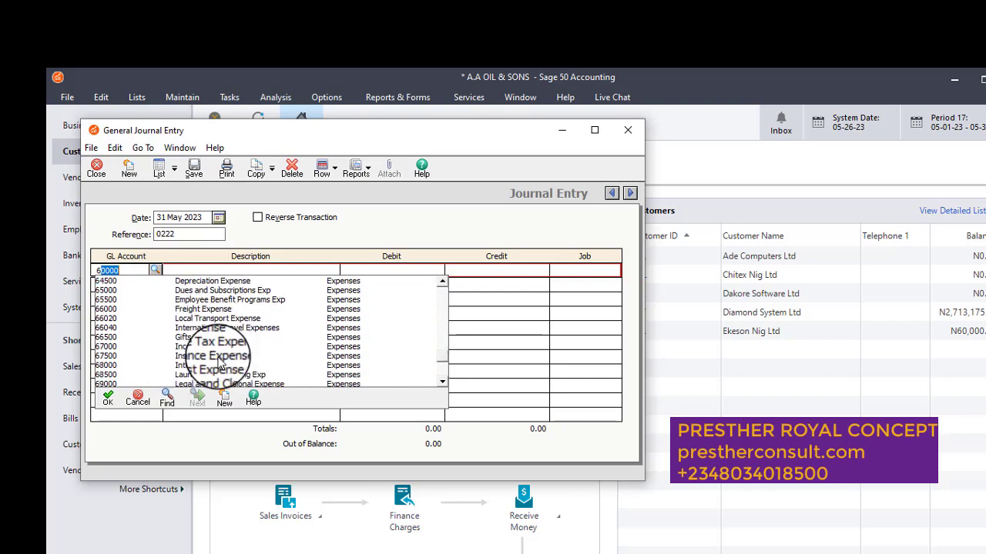
scroll("down", 3)
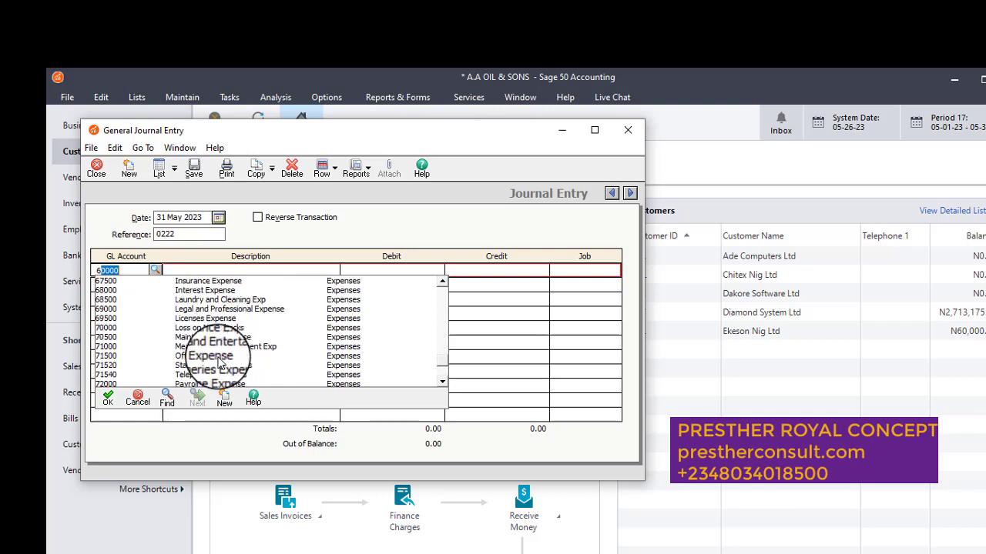
scroll("down", 3)
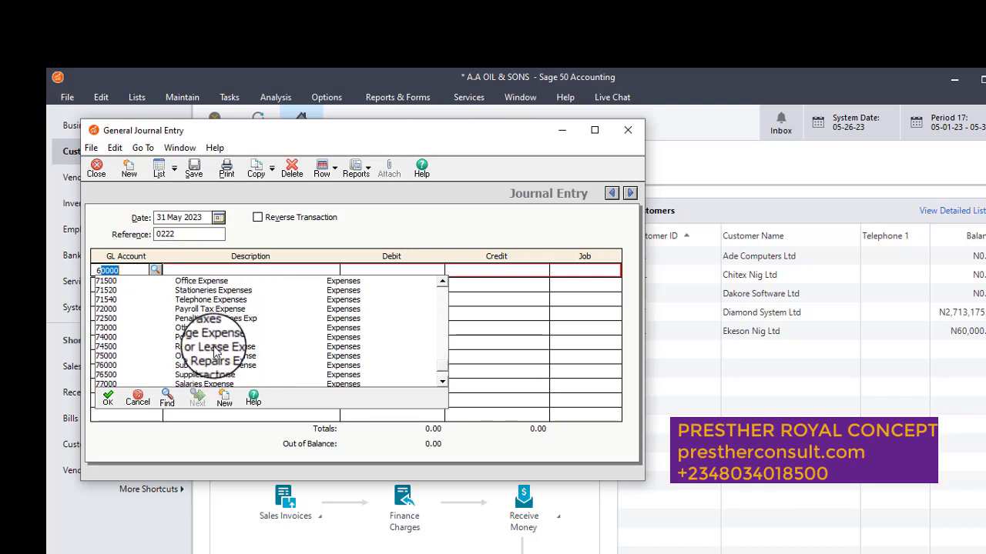
left_click(106, 347)
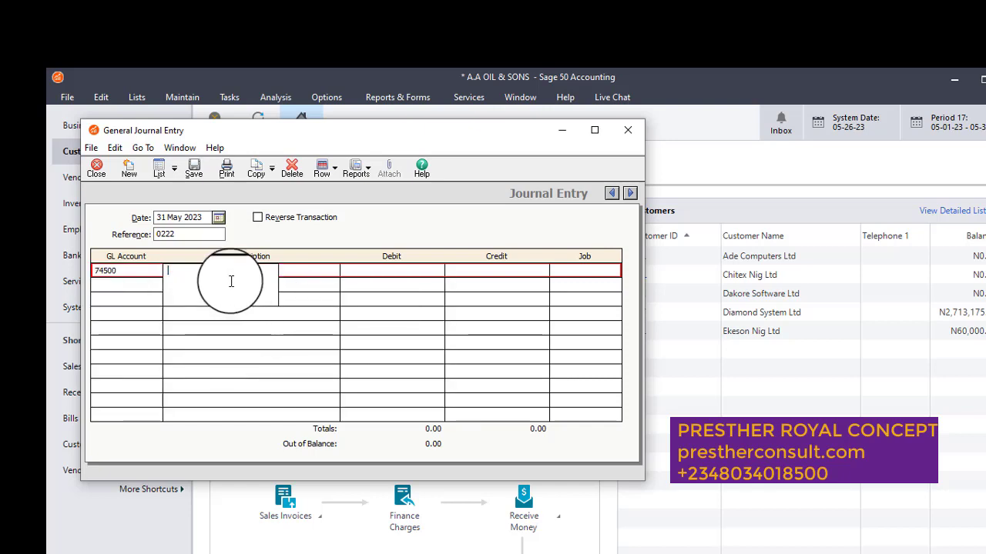
Type the rent description for the month of May 2023 on the first line.
type("r")
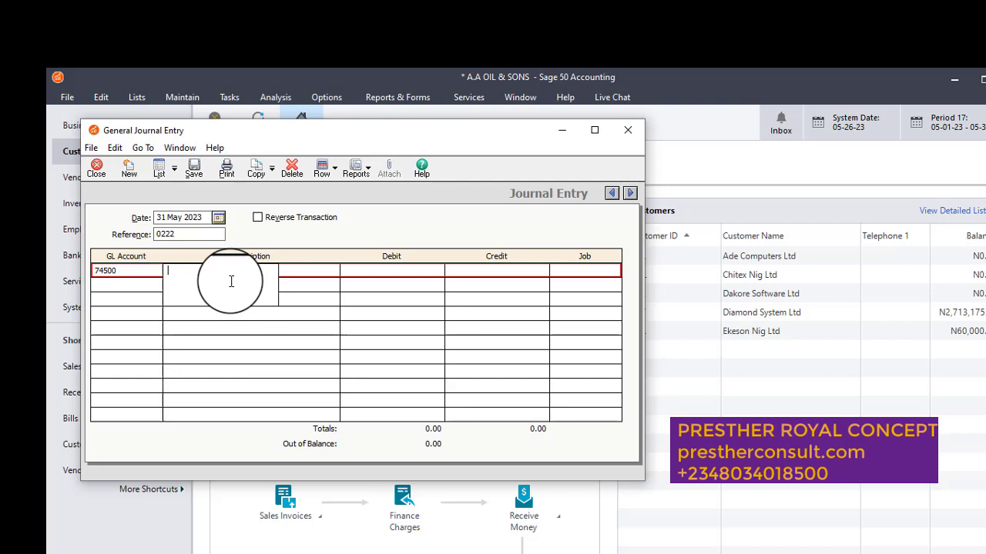
type("Re")
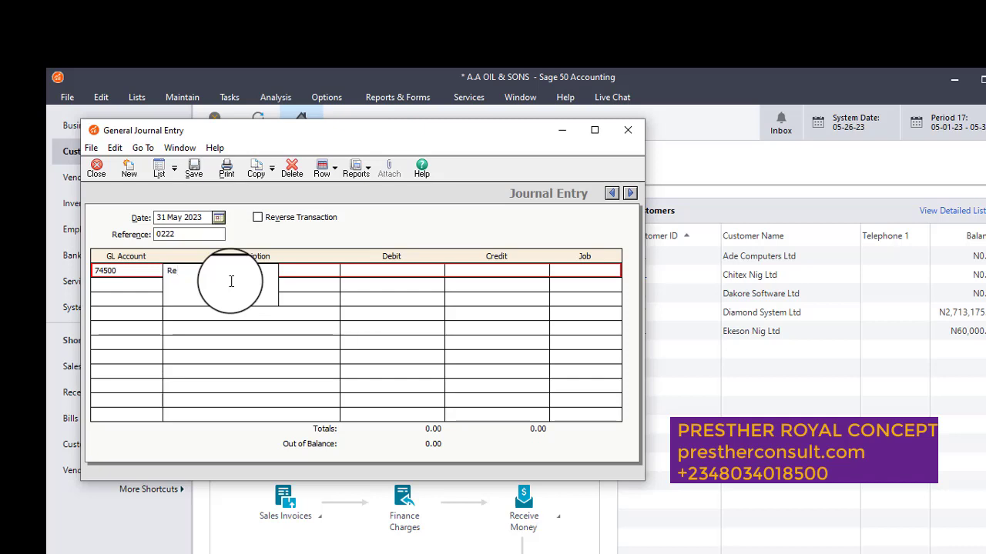
type("NT")
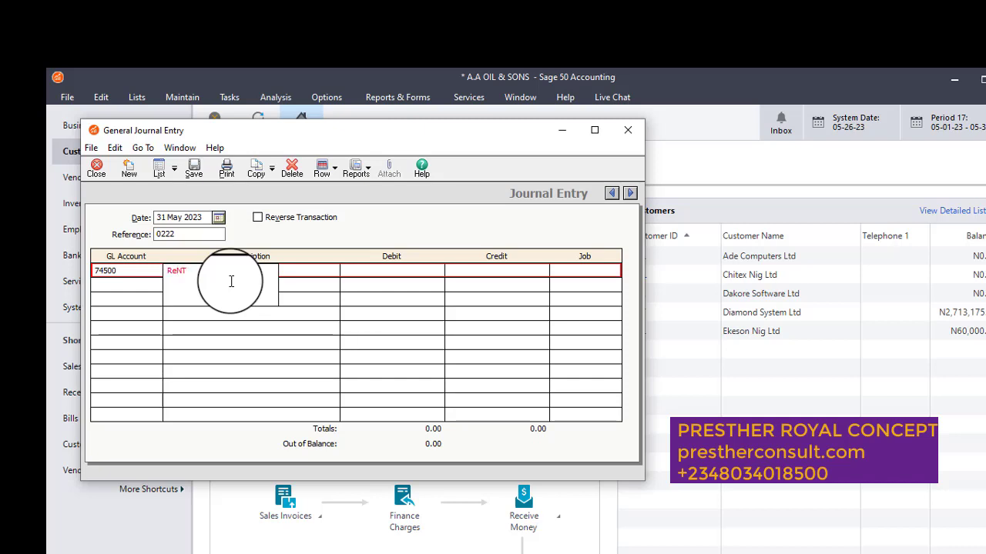
key("Backspace")
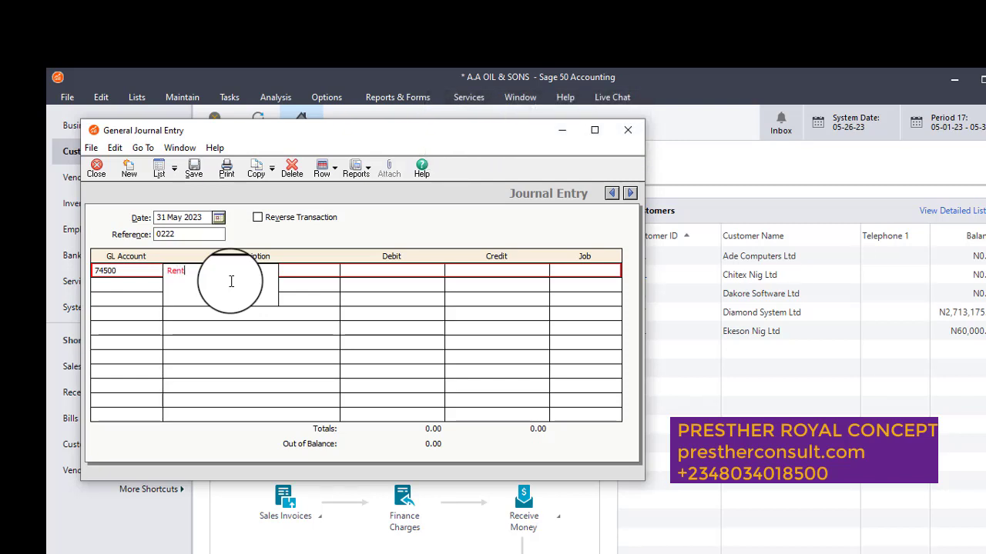
type("the")
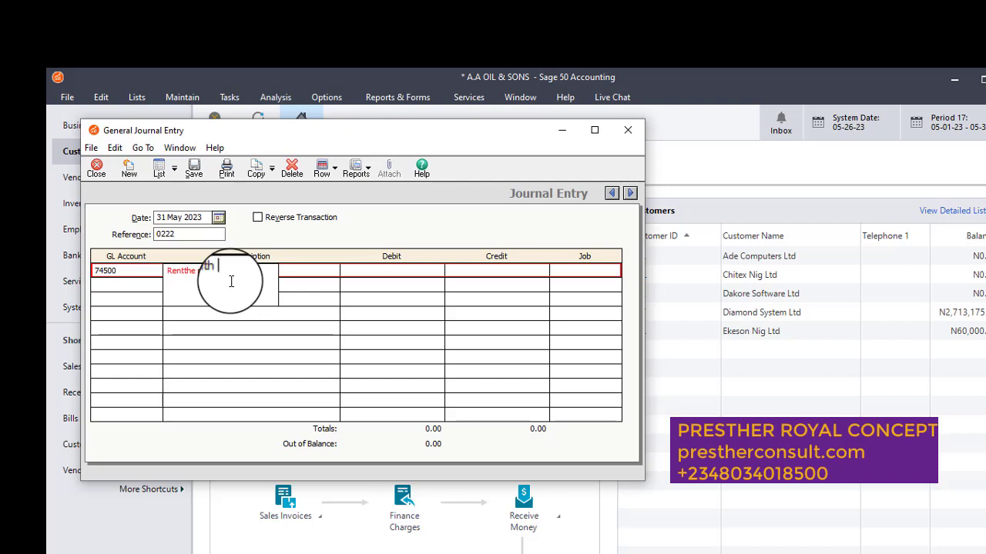
type("of")
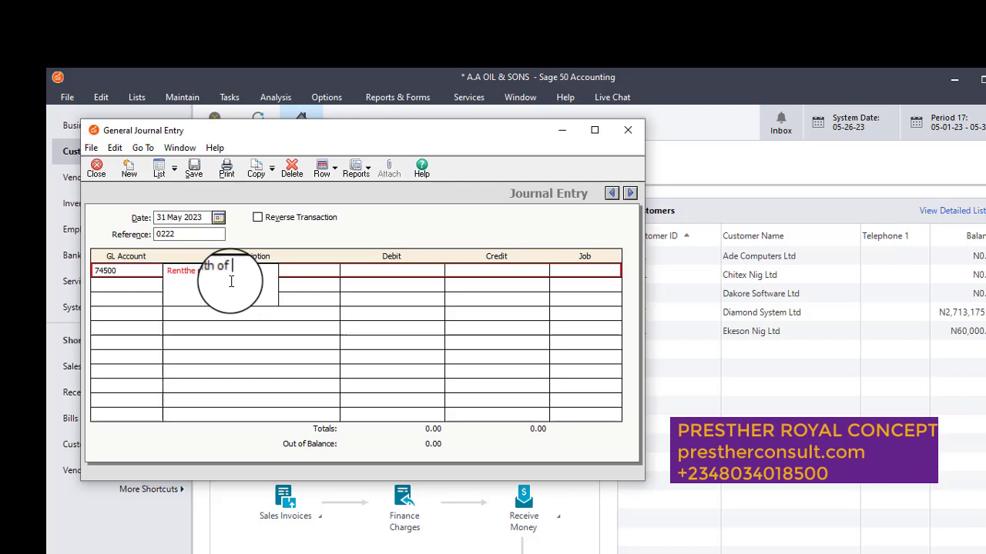
type("may 2023")
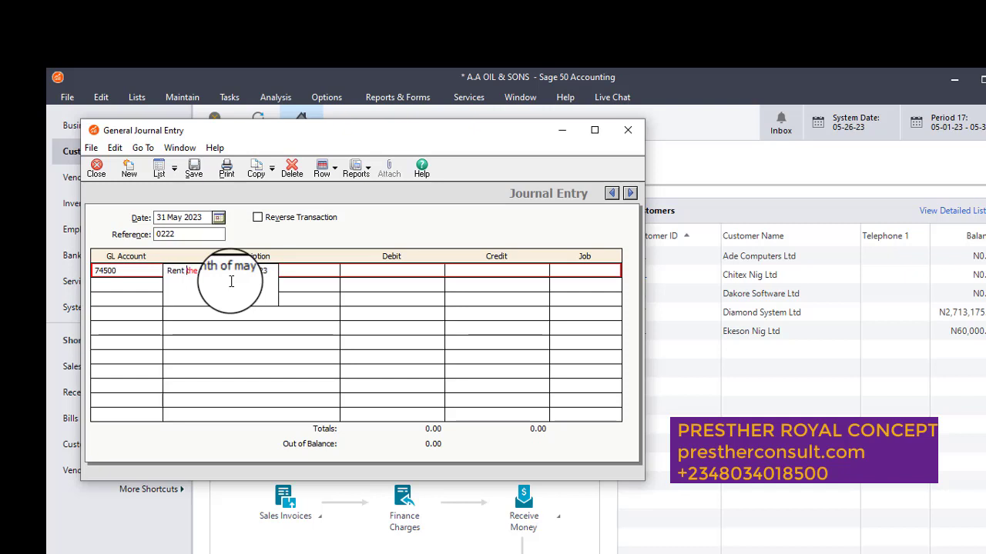
left_click(437, 271)
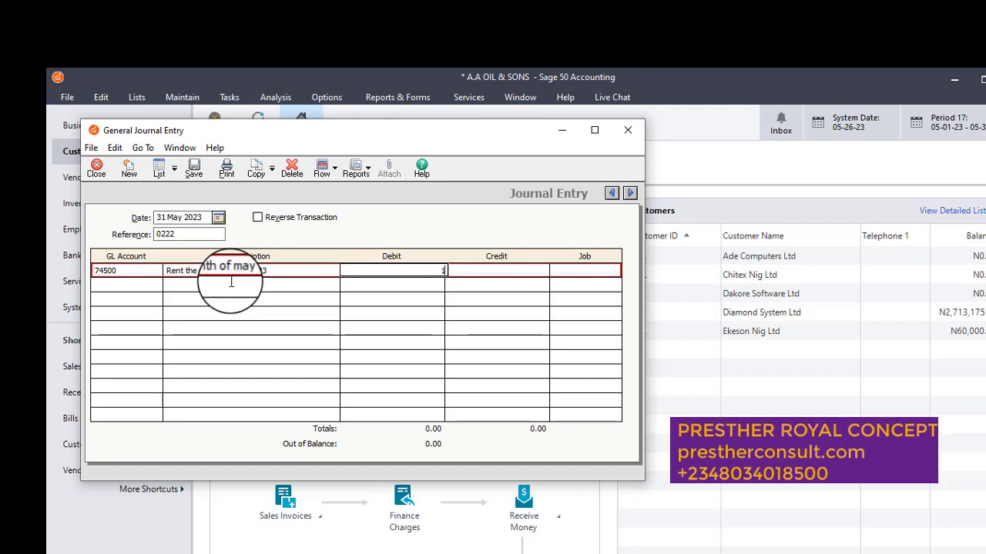
Enter a 100,000 debit on line one and a 100,000 credit to account 14020.
type("100000")
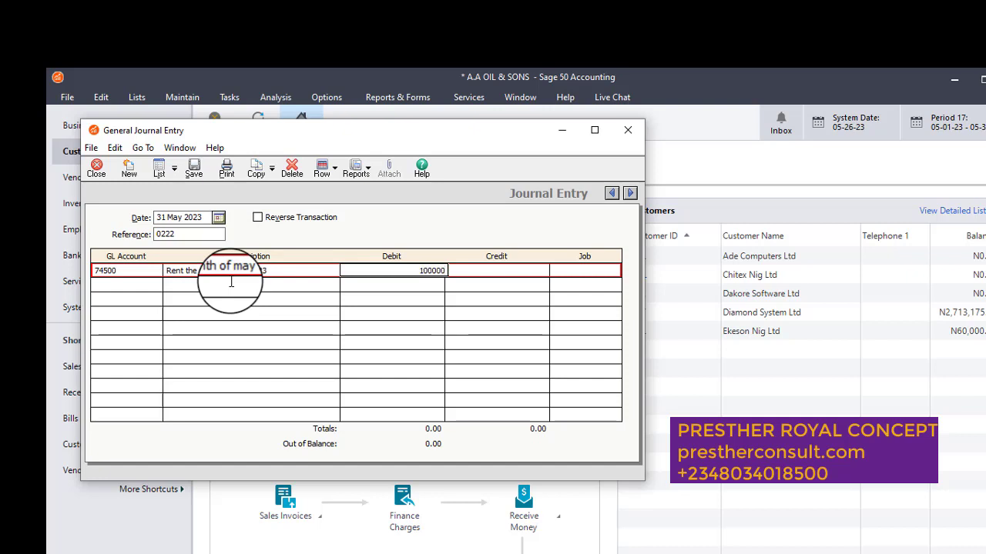
key("Tab")
type("14000")
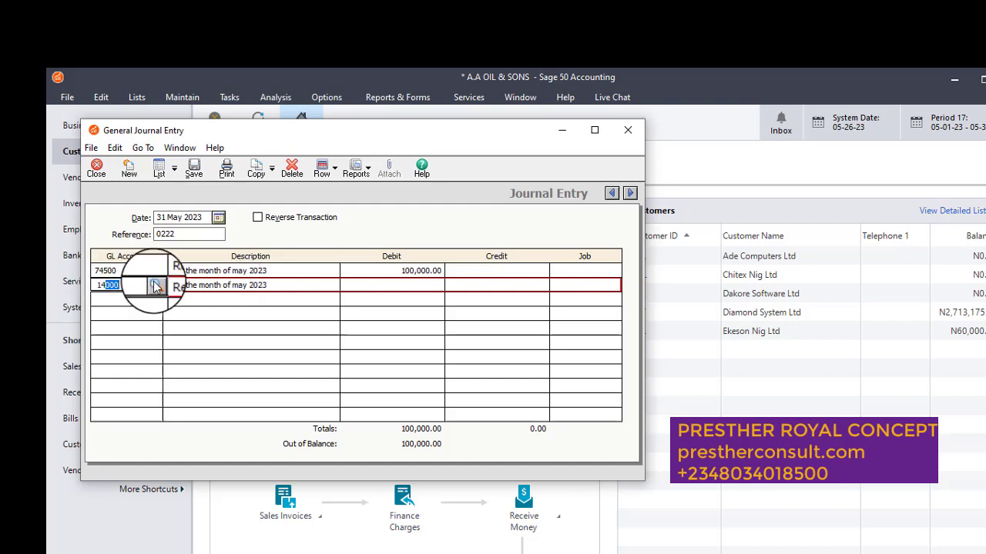
left_click(155, 285)
type("020")
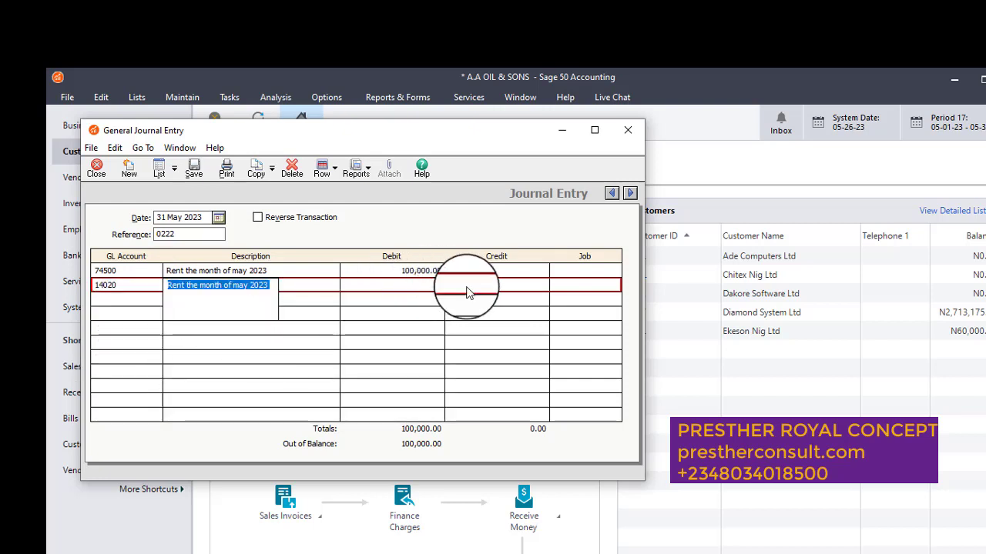
left_click(539, 285)
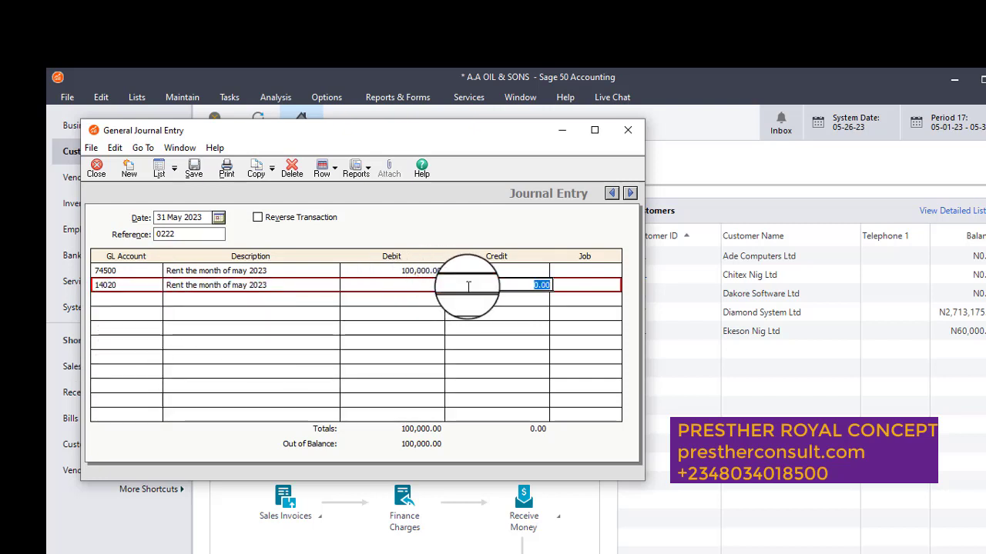
type("10000")
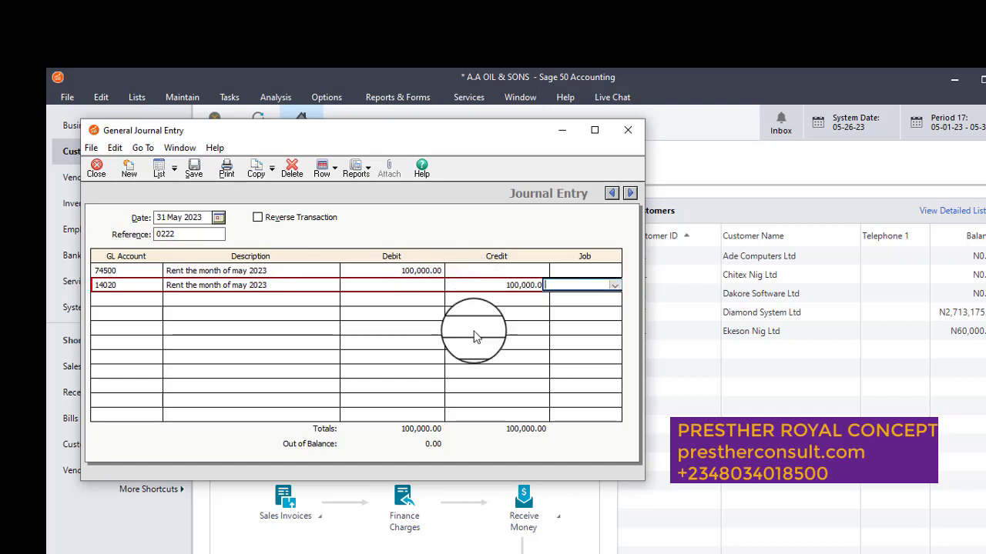
mouse_move(412, 295)
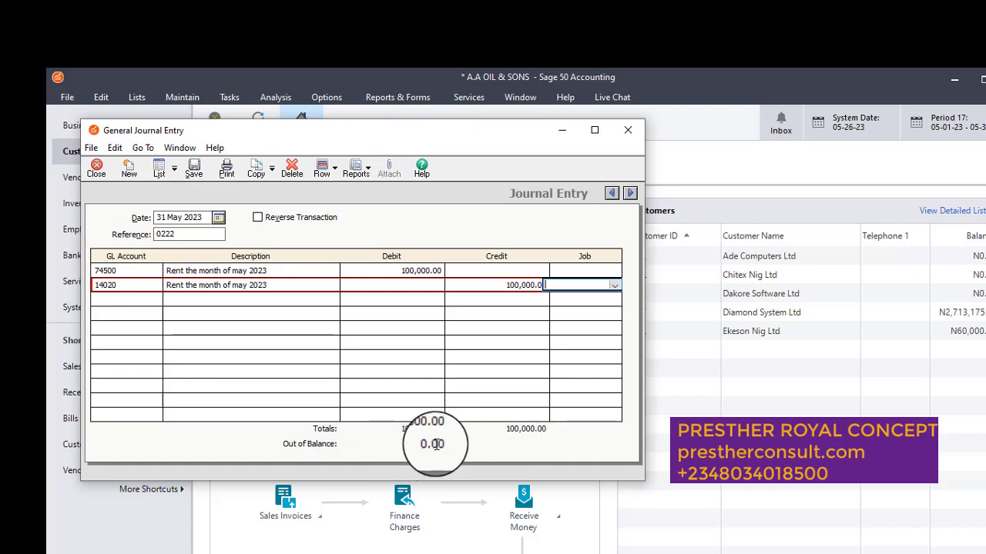
mouse_move(312, 281)
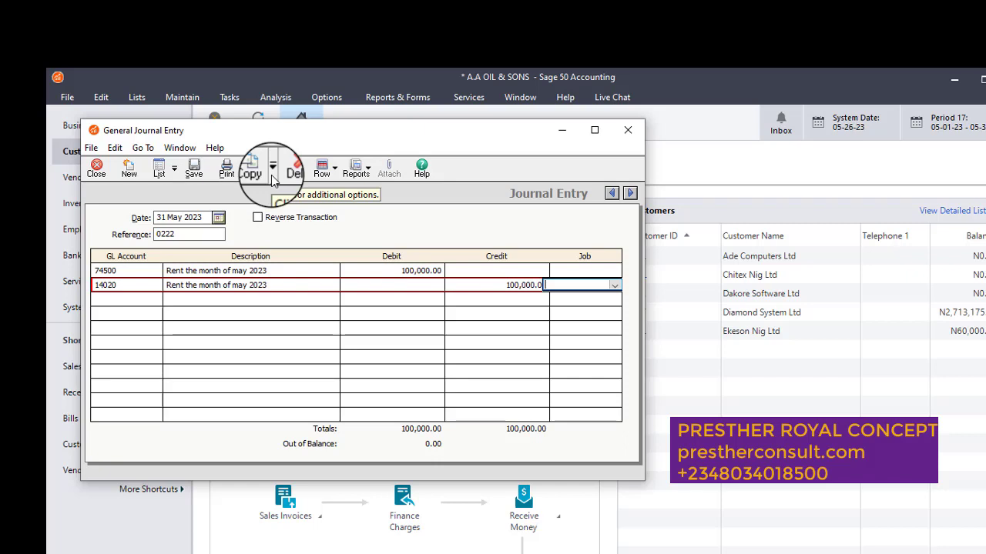
Choose Create recurring from the Copy dropdown and set the frequency to Monthly.
left_click(271, 166)
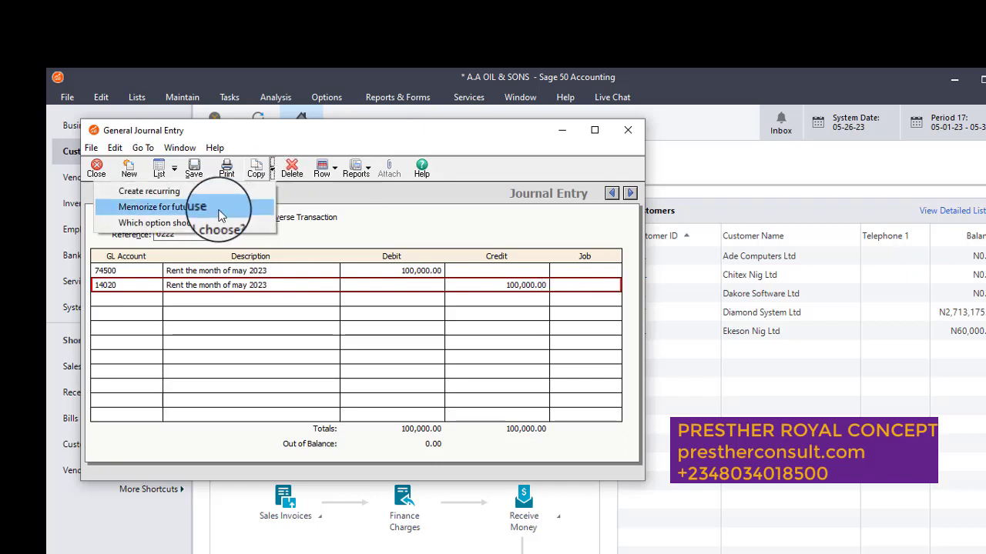
mouse_move(204, 222)
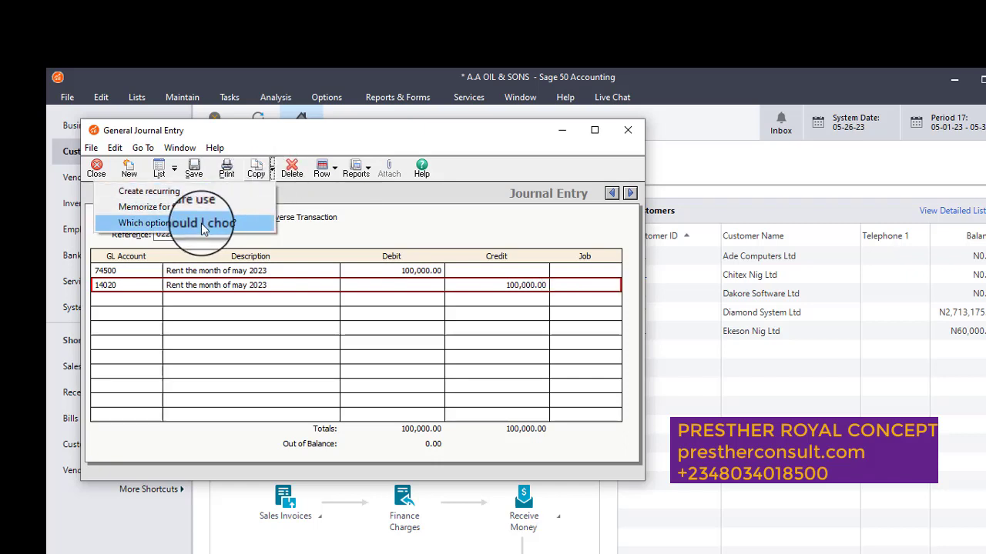
mouse_move(149, 191)
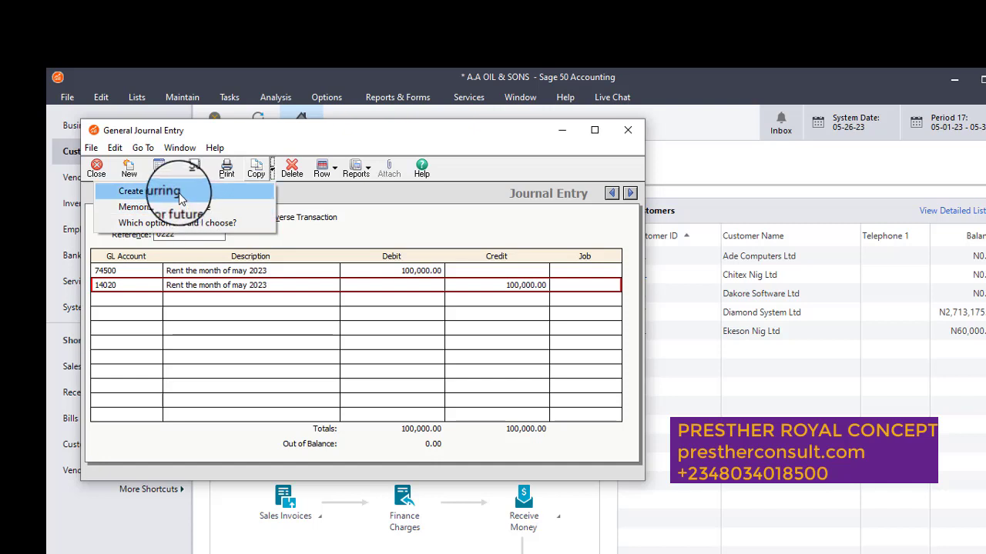
left_click(149, 191)
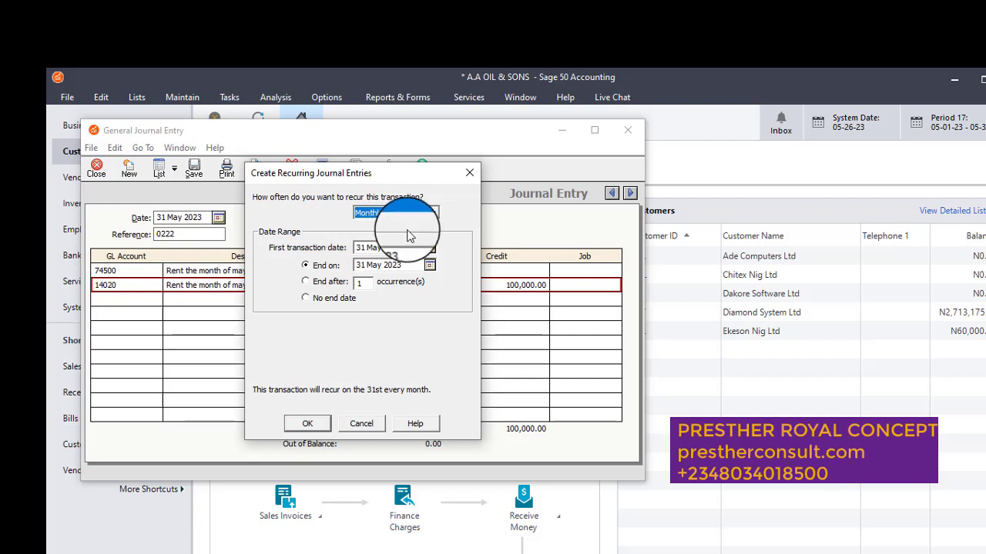
mouse_move(432, 213)
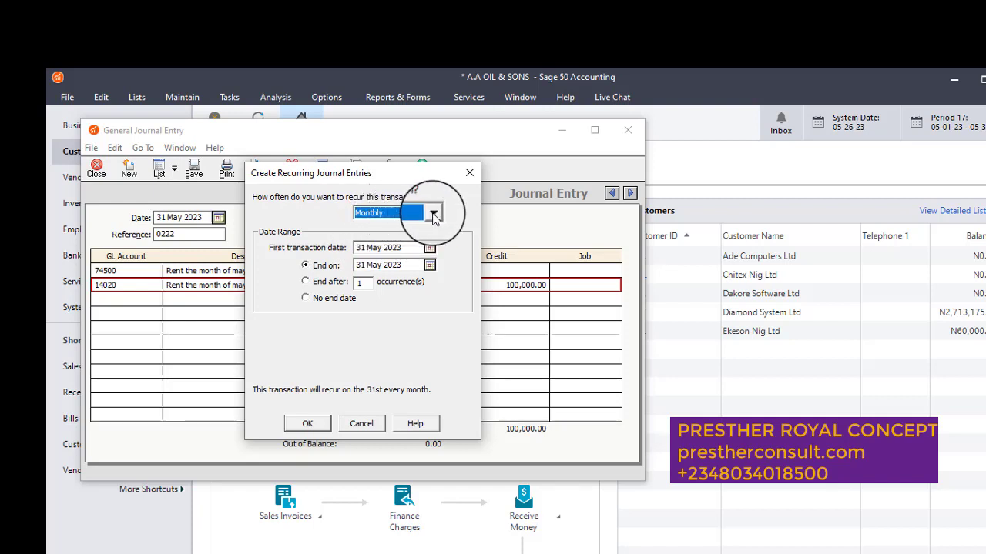
left_click(434, 213)
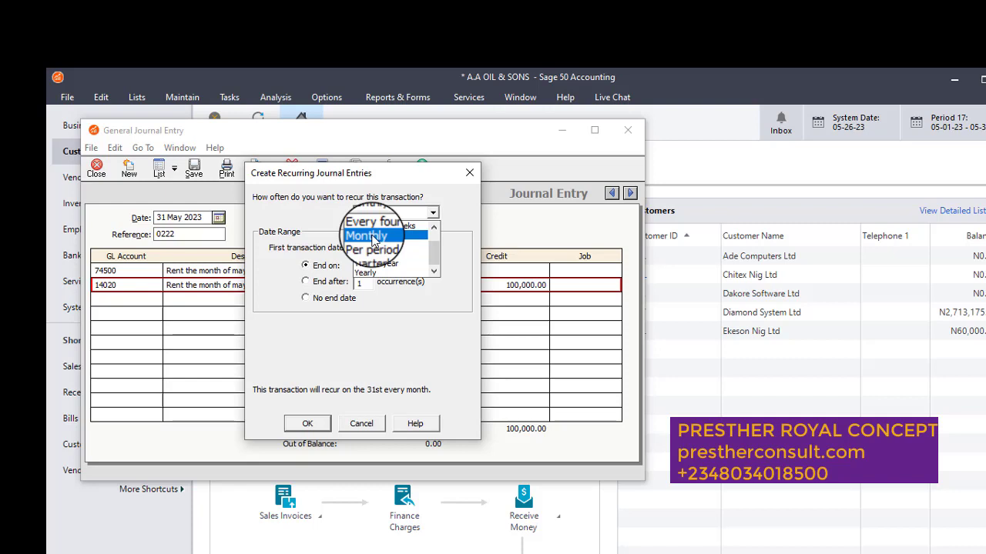
left_click(367, 236)
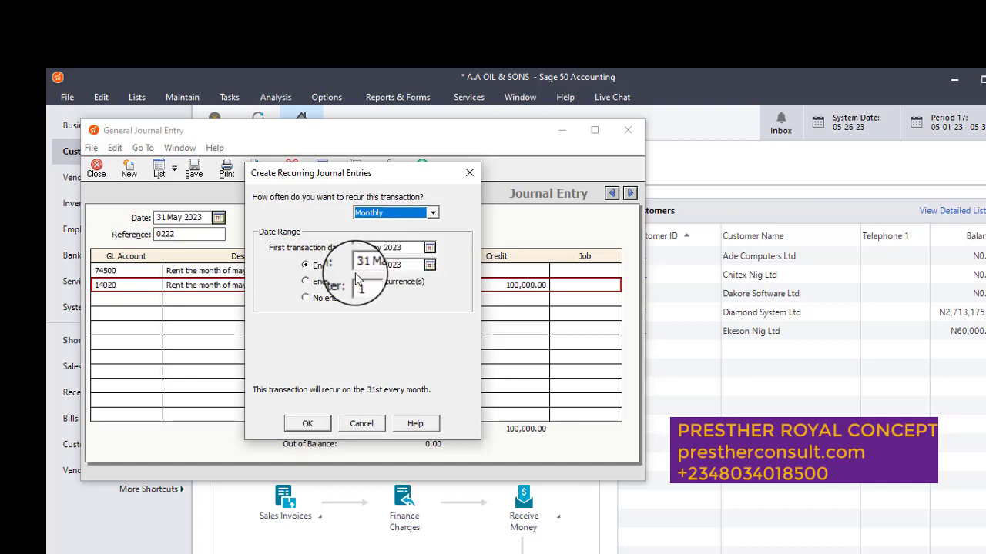
Set the schedule to end after 12 occurrences and confirm with OK.
left_click(429, 265)
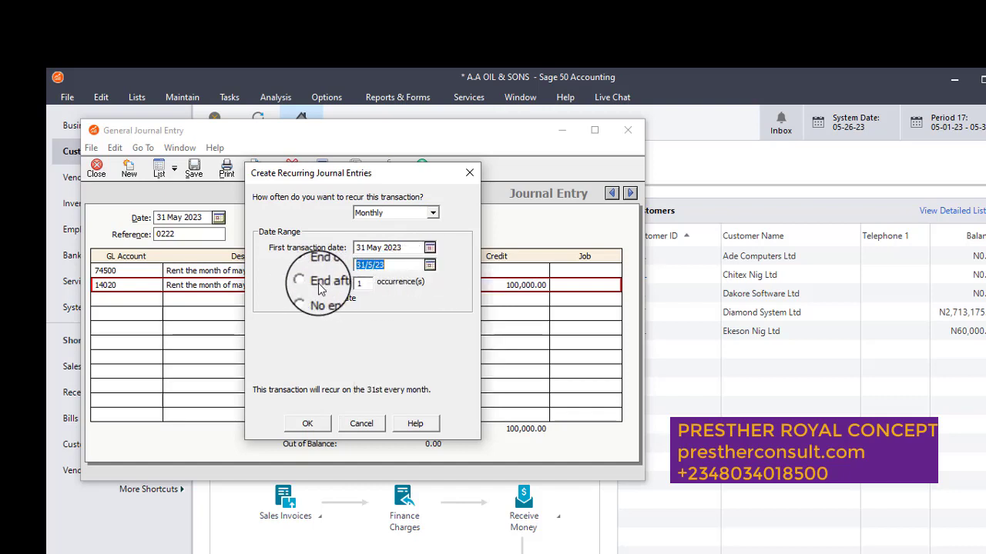
left_click(307, 265)
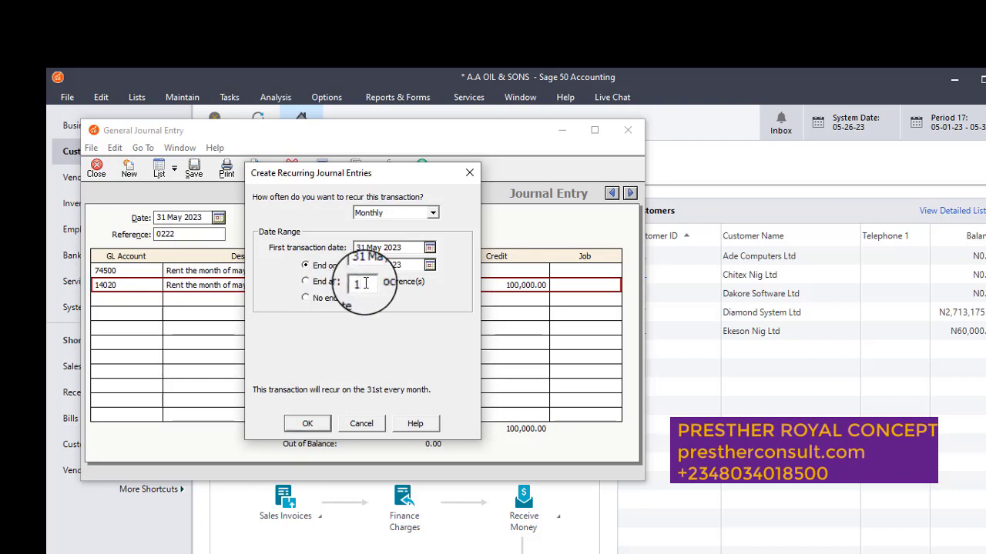
left_click(305, 281)
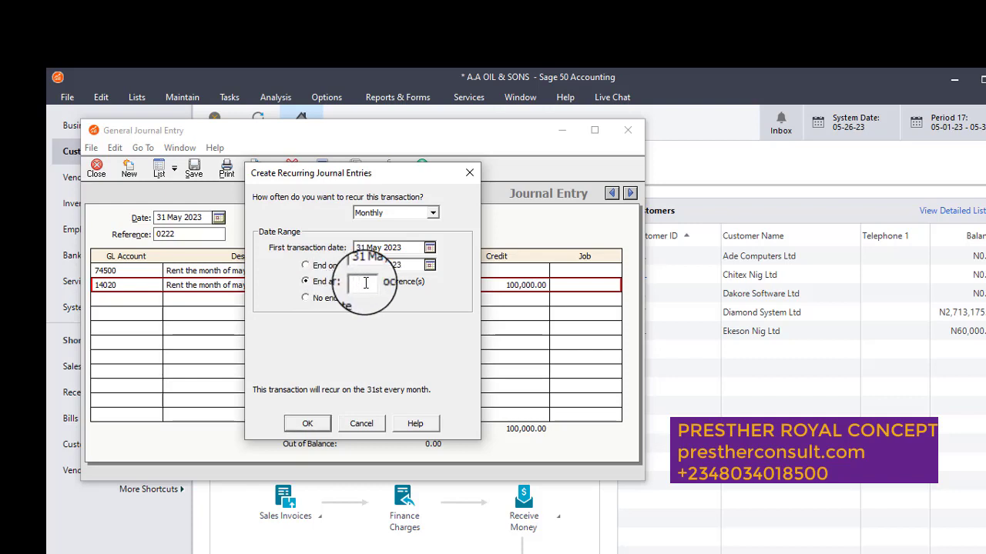
type("12")
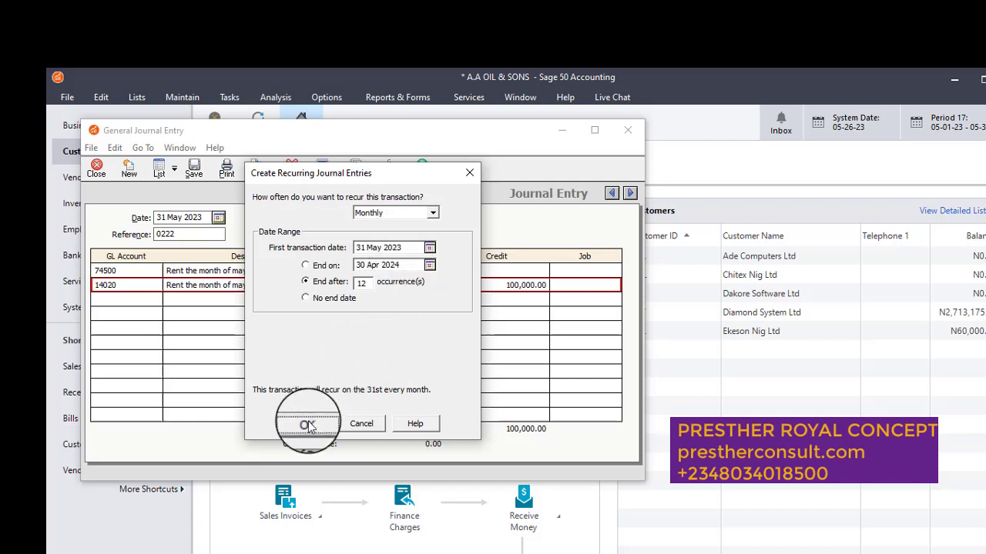
left_click(307, 423)
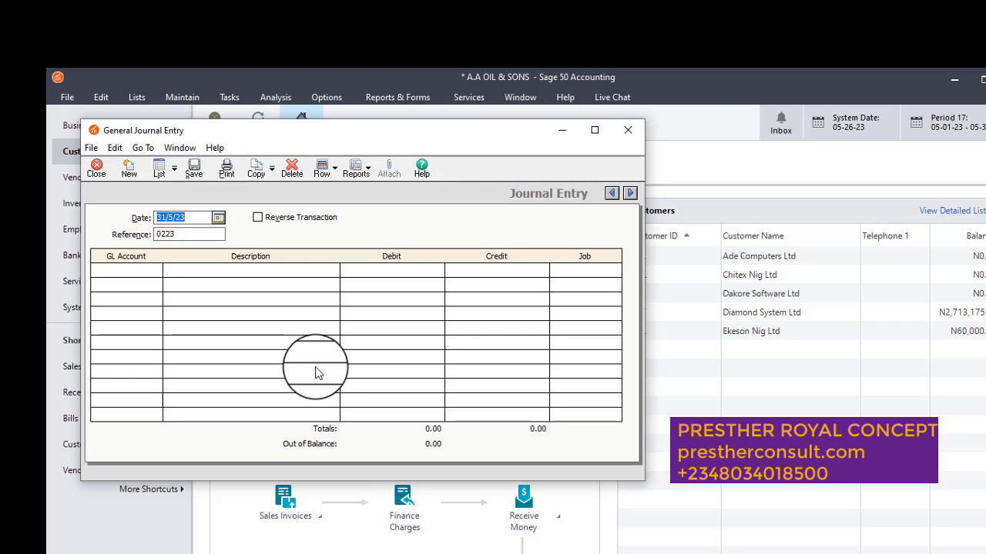
mouse_move(299, 330)
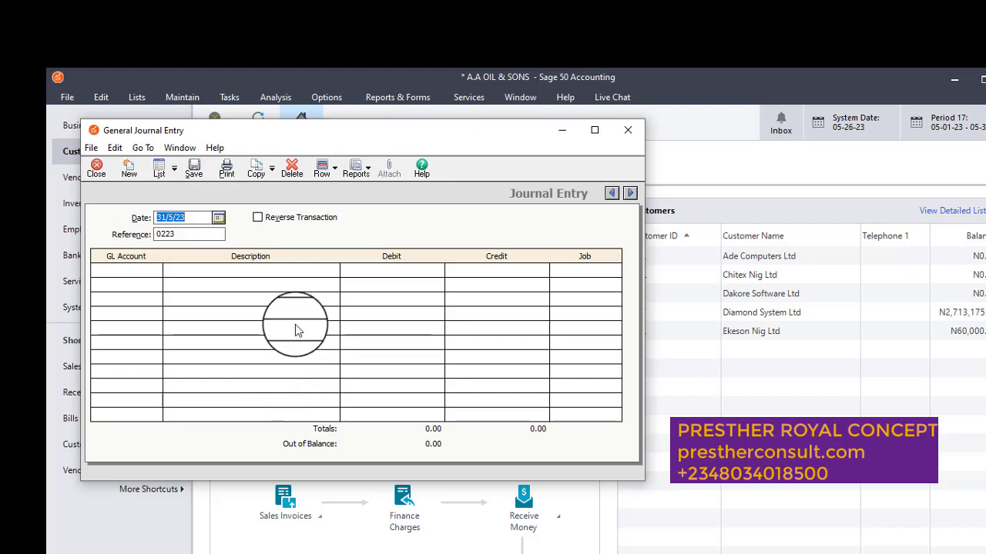
mouse_move(326, 315)
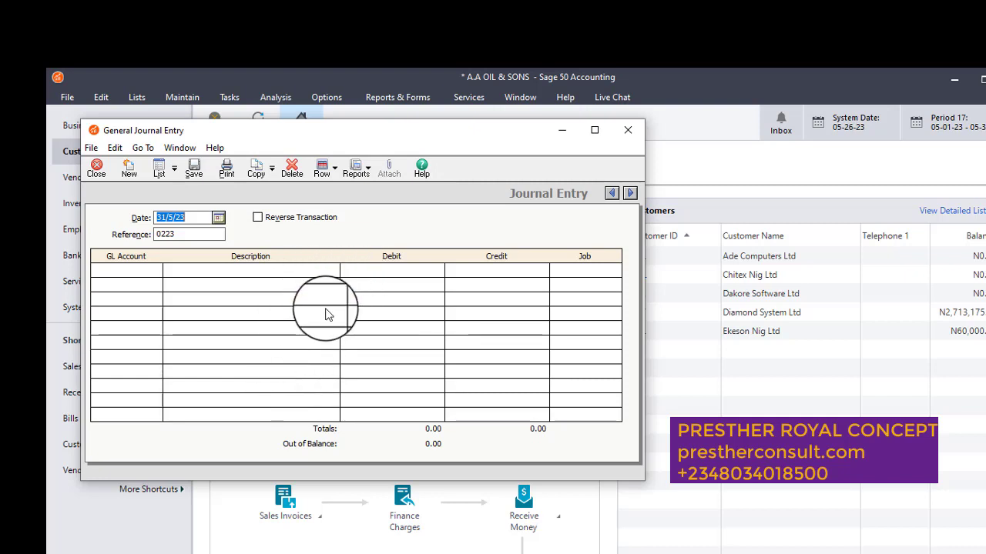
mouse_move(308, 301)
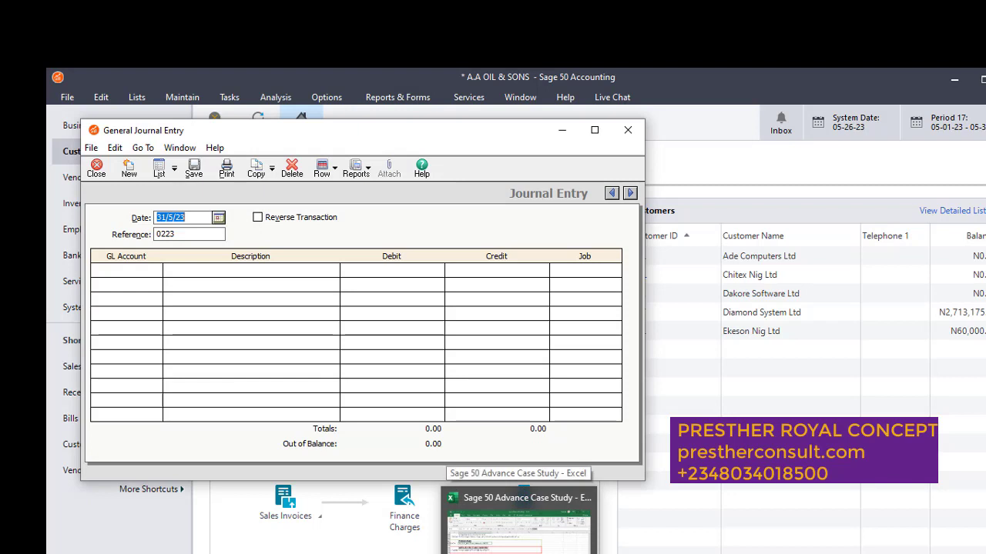
mouse_move(633, 127)
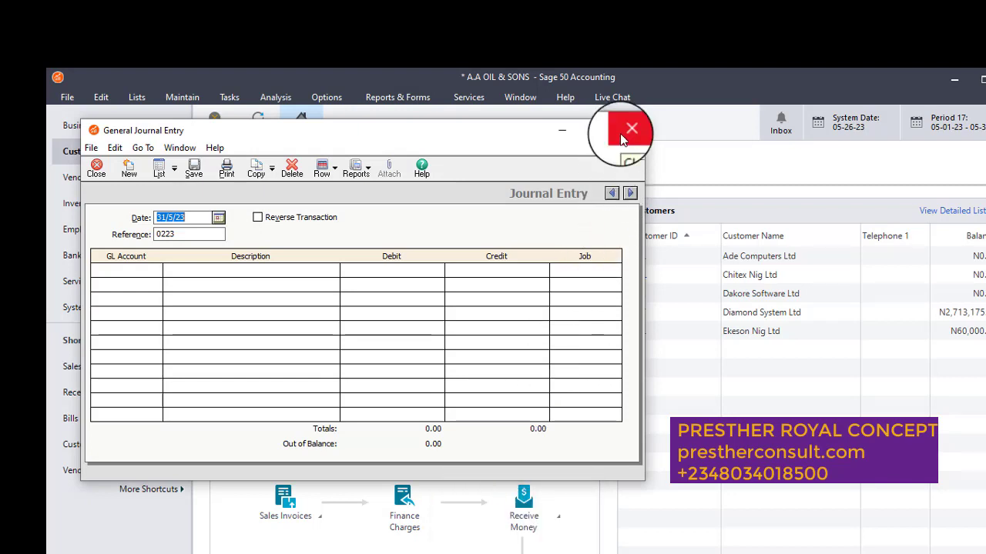
Close the blank General Journal Entry window without saving.
left_click(632, 128)
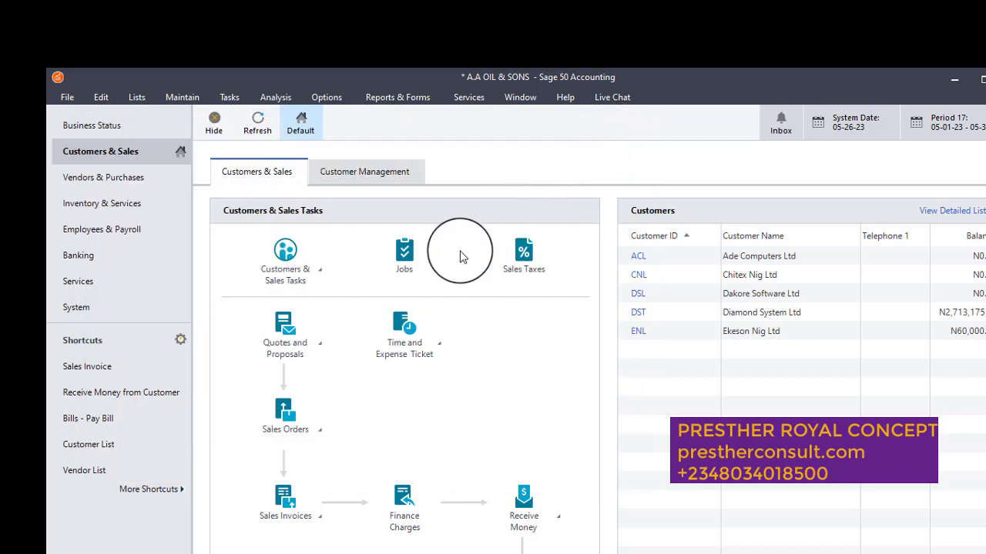
mouse_move(477, 116)
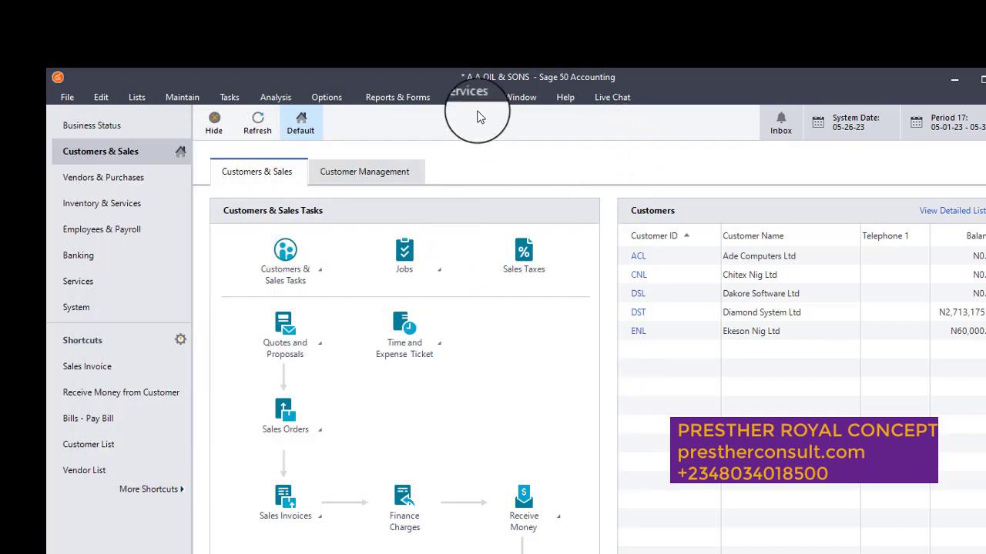
Run the Standard Balance Sheet from Financial Statements for the current period, 31 May 2023.
left_click(397, 96)
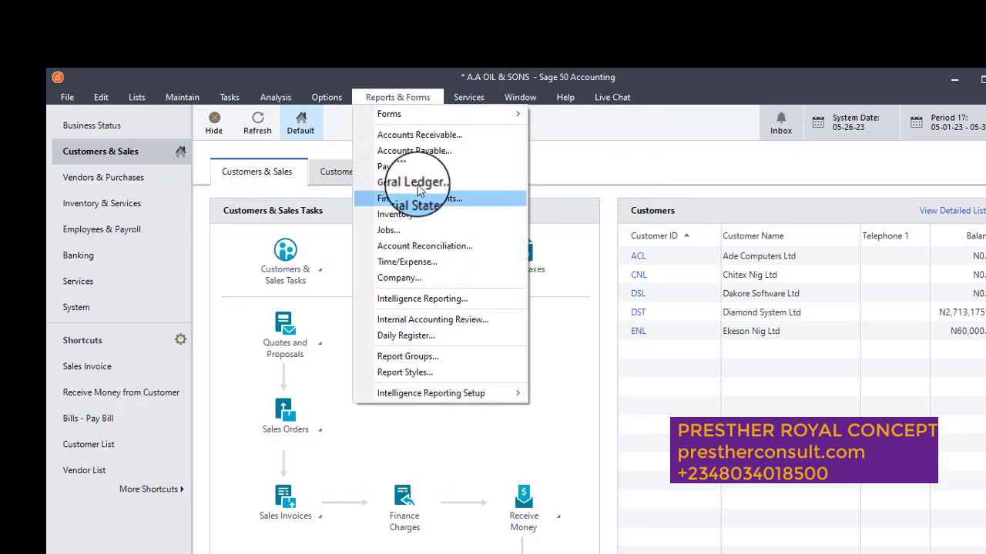
mouse_move(418, 198)
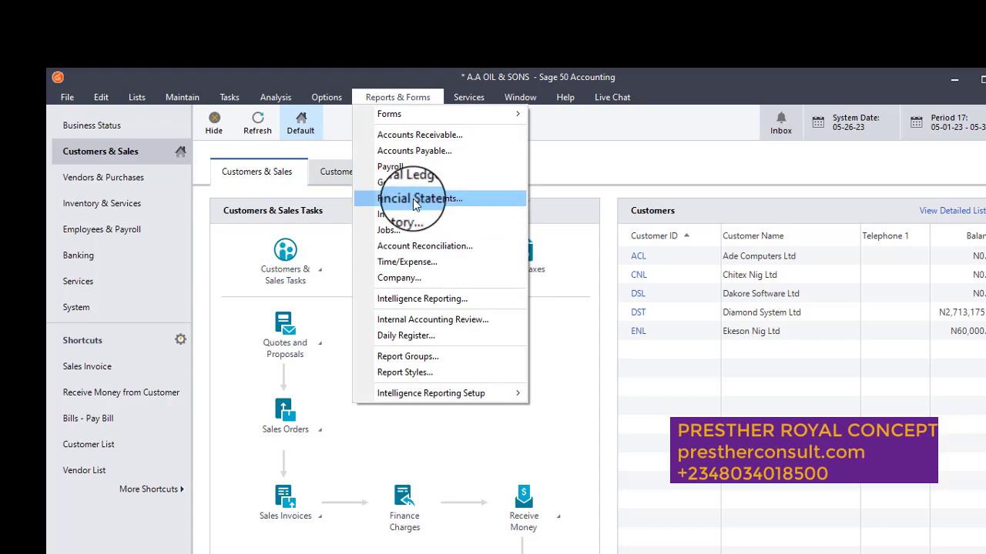
left_click(420, 198)
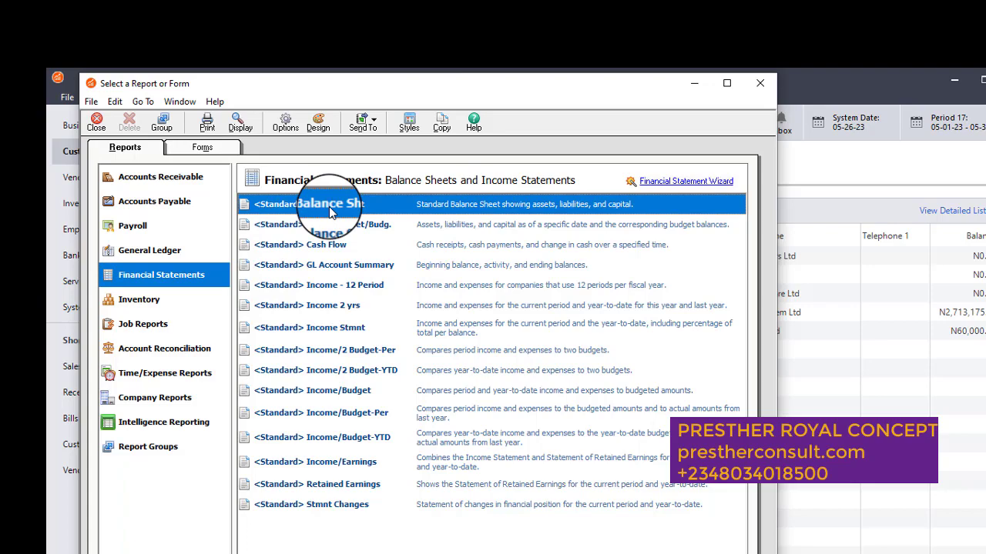
double_click(331, 204)
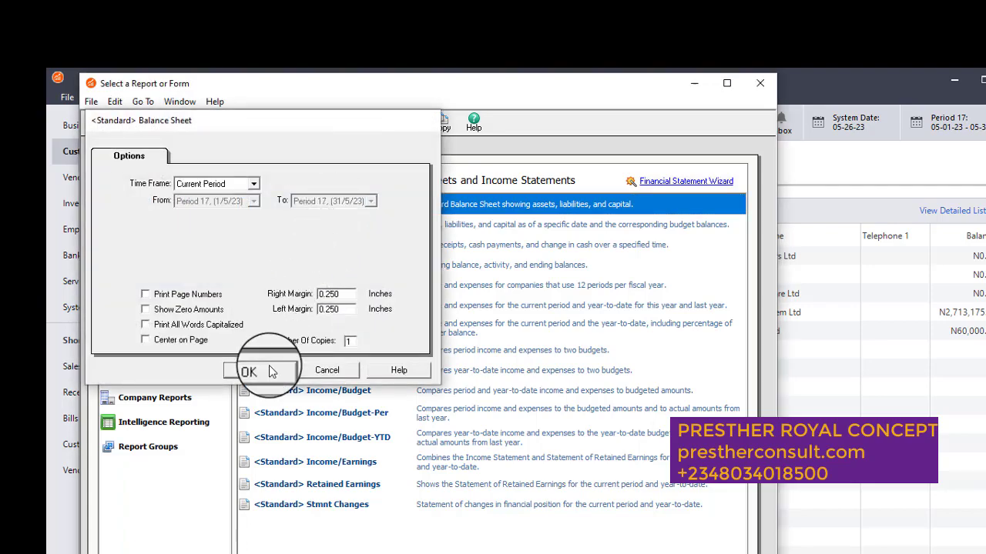
left_click(249, 372)
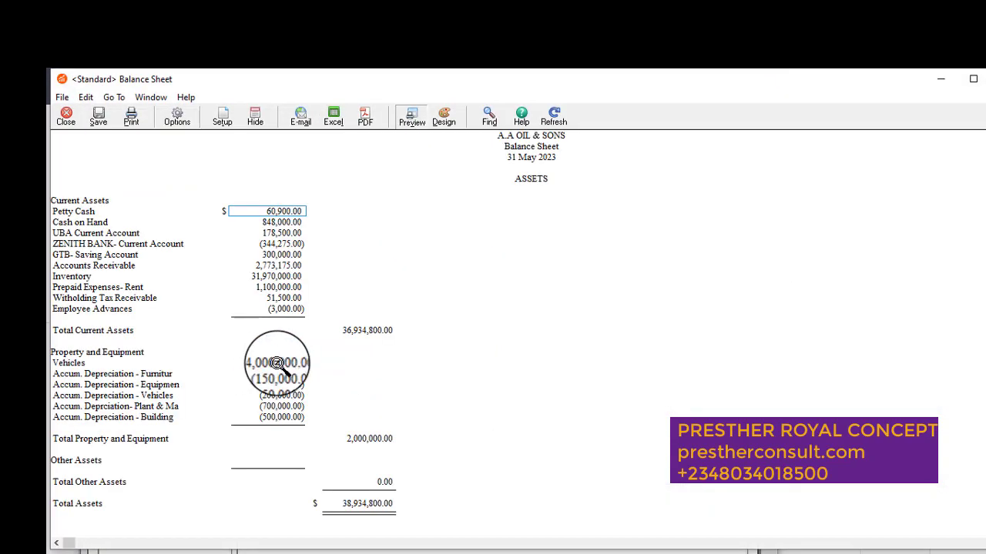
mouse_move(254, 285)
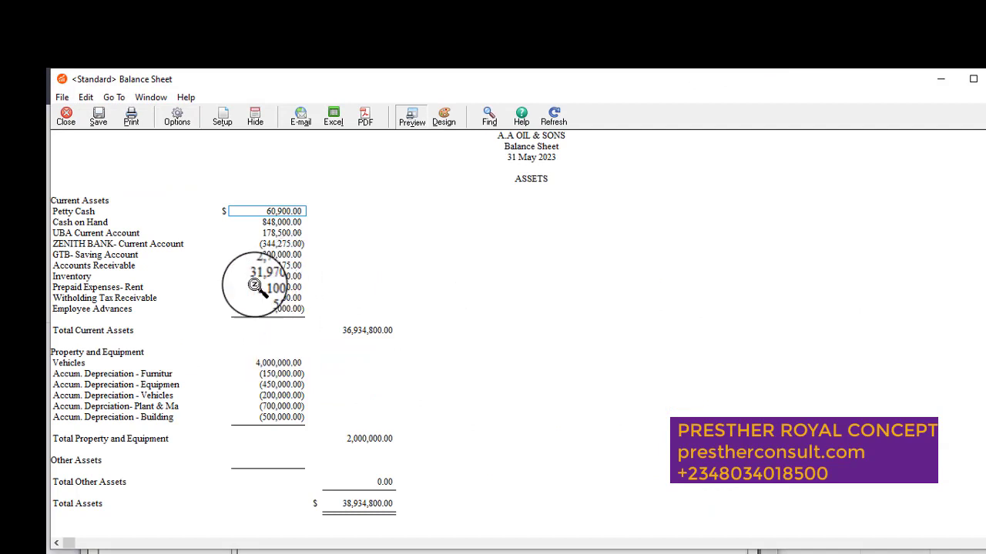
mouse_move(89, 288)
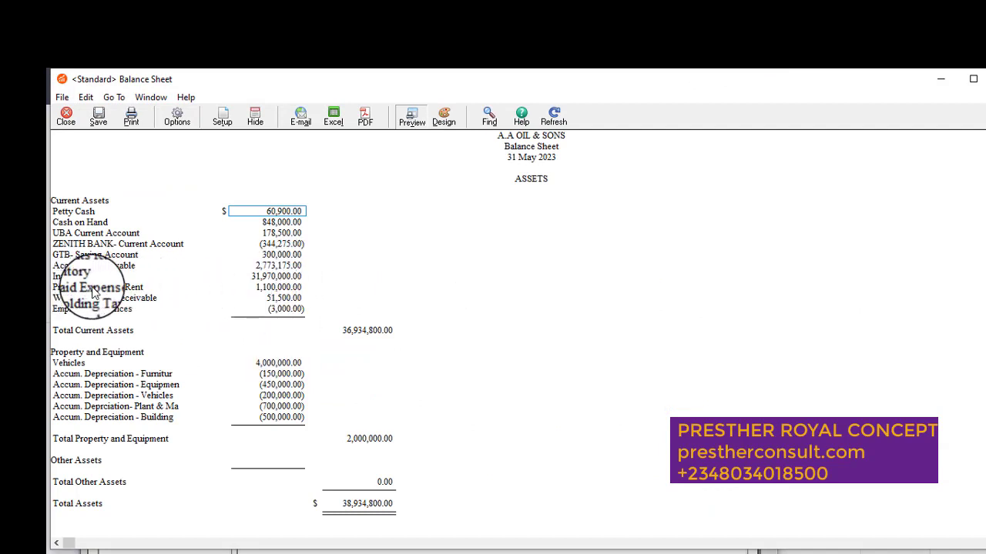
mouse_move(127, 296)
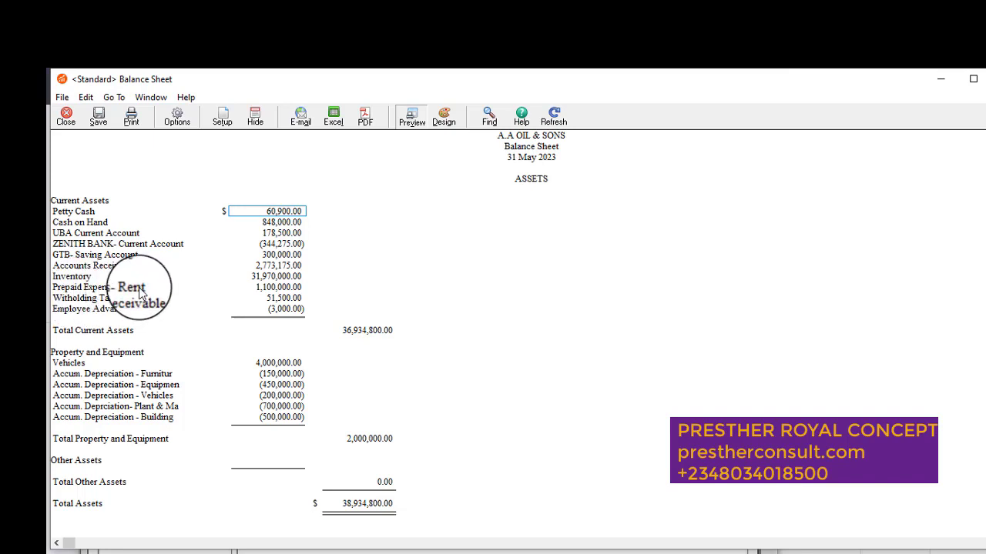
mouse_move(265, 286)
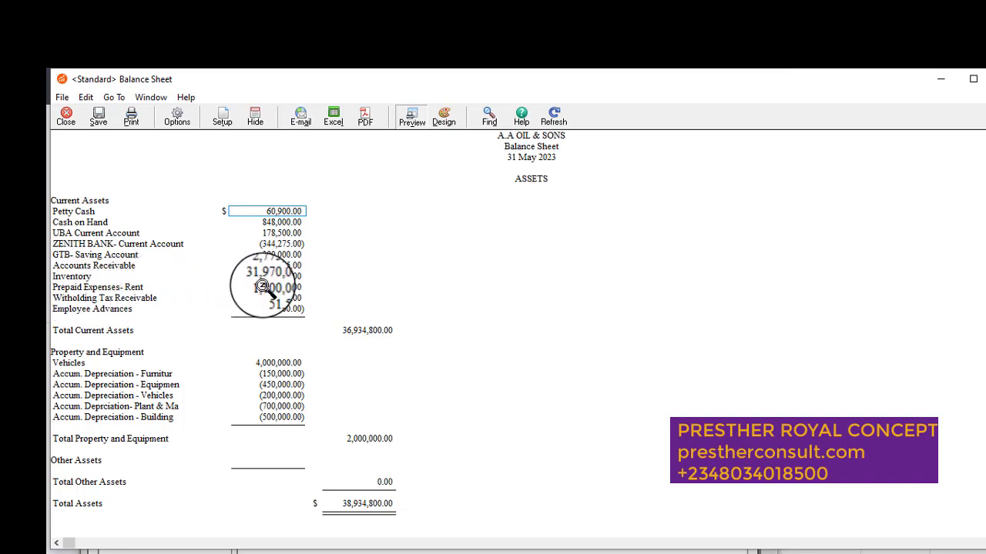
mouse_move(304, 297)
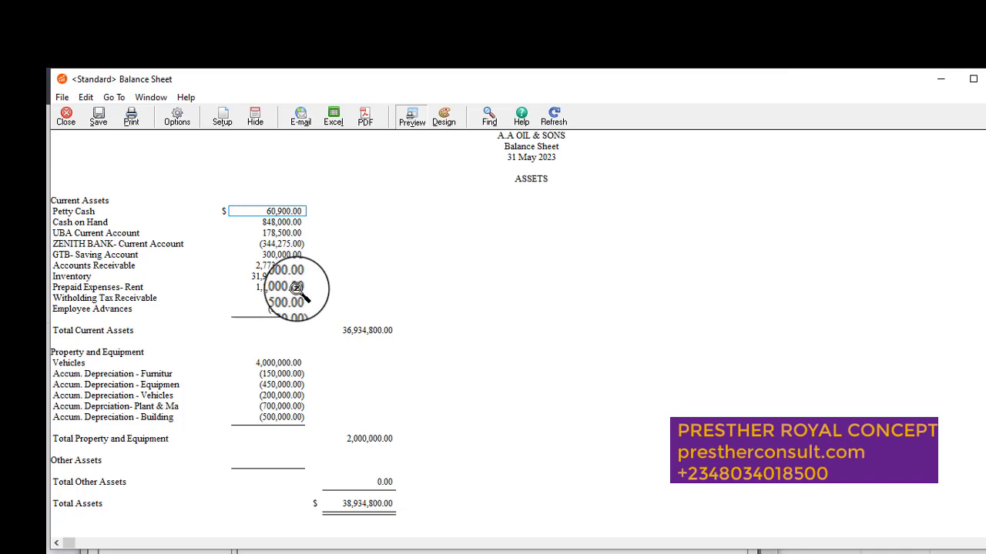
mouse_move(299, 312)
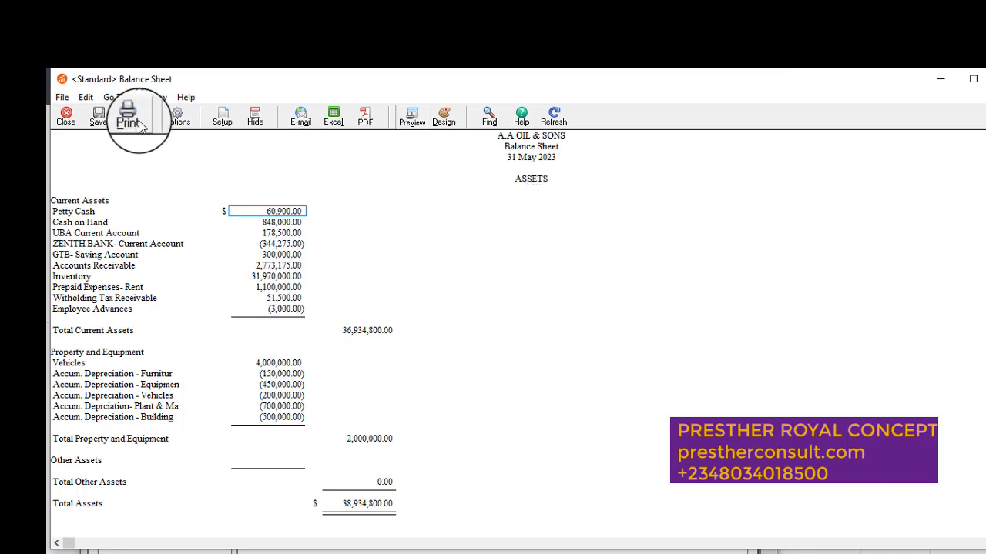
mouse_move(179, 115)
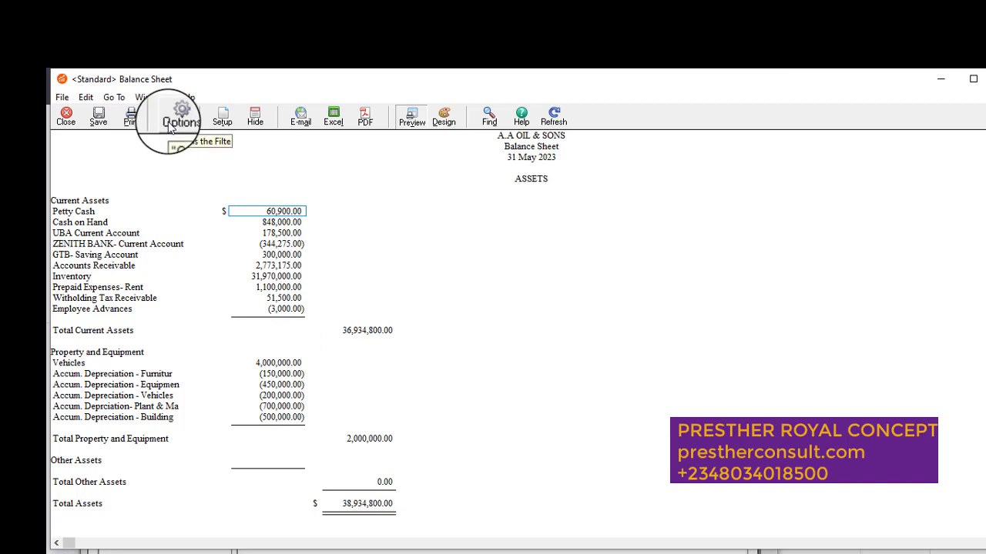
Change the balance sheet Time Frame to a Range ending Period 18 (30/6/23).
left_click(181, 115)
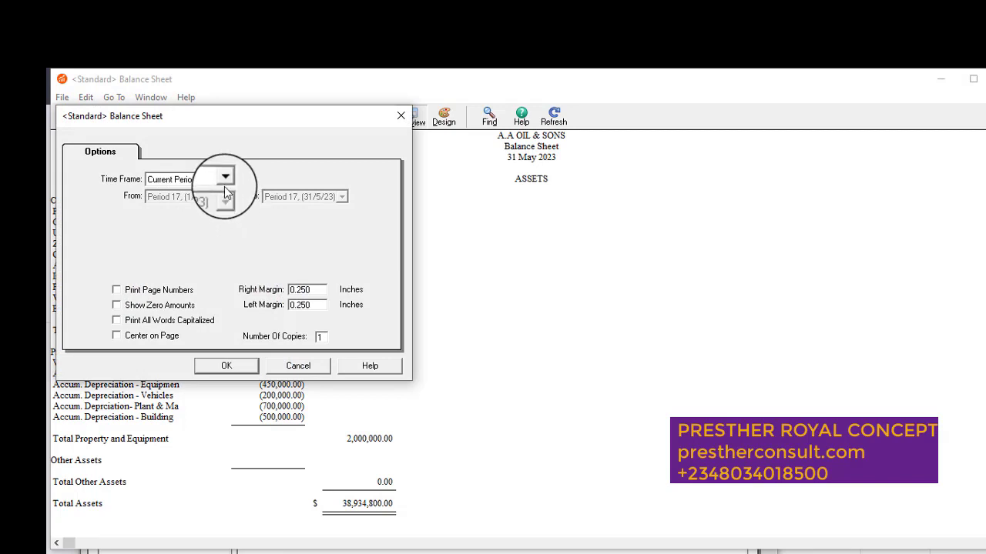
left_click(223, 178)
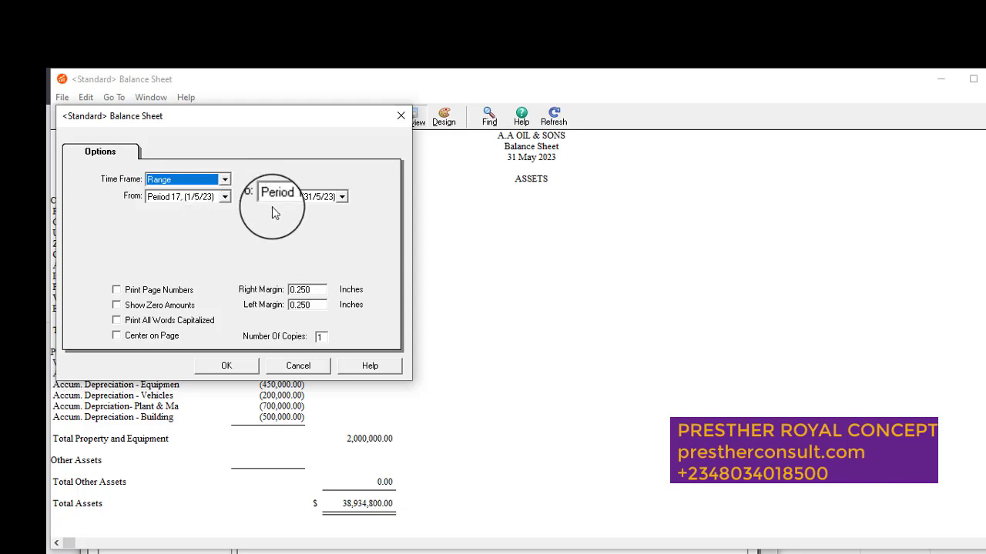
left_click(341, 196)
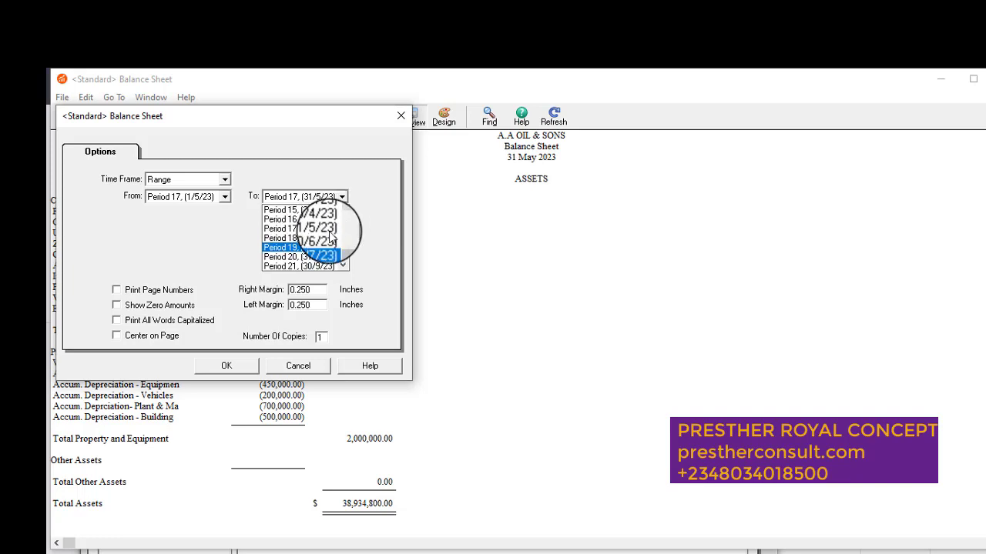
left_click(282, 237)
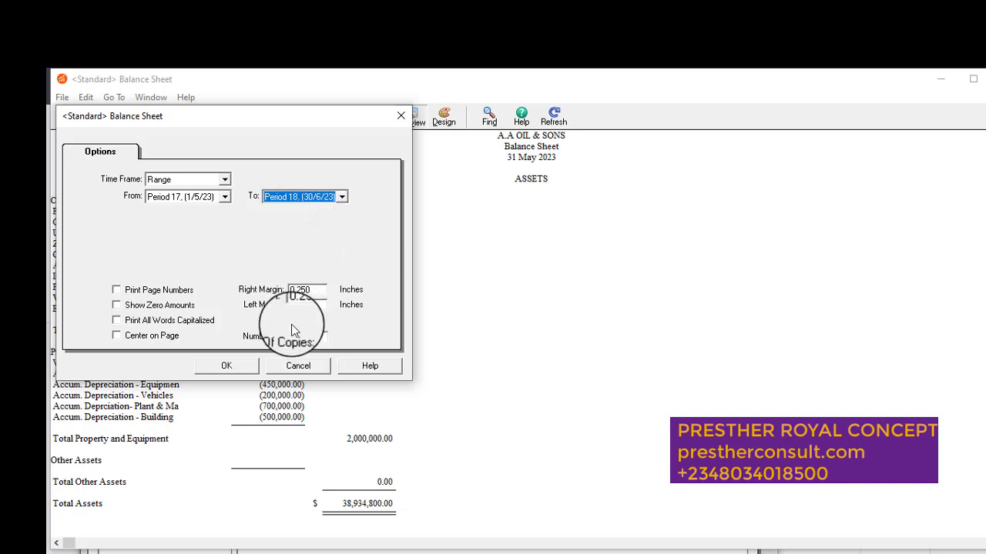
left_click(226, 366)
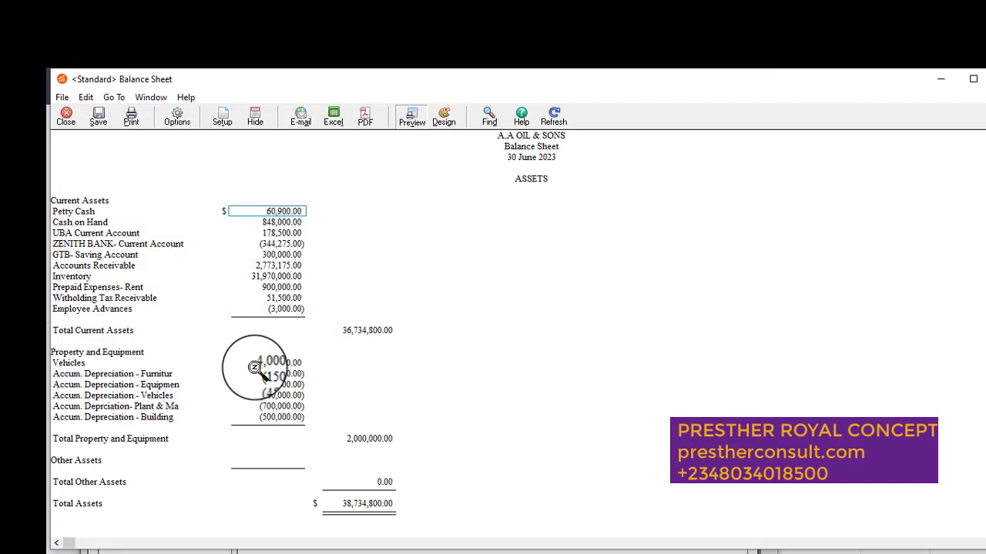
mouse_move(177, 301)
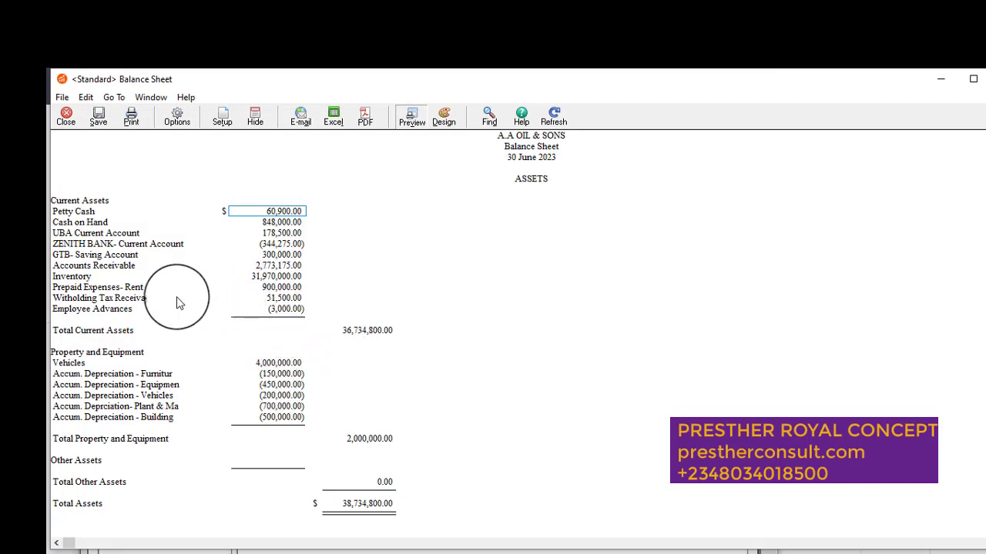
mouse_move(267, 292)
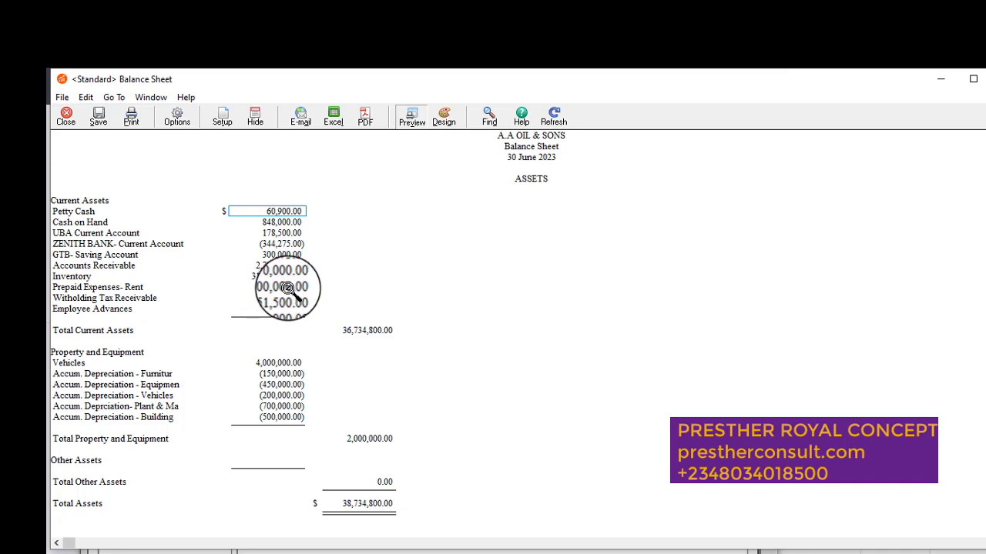
mouse_move(345, 393)
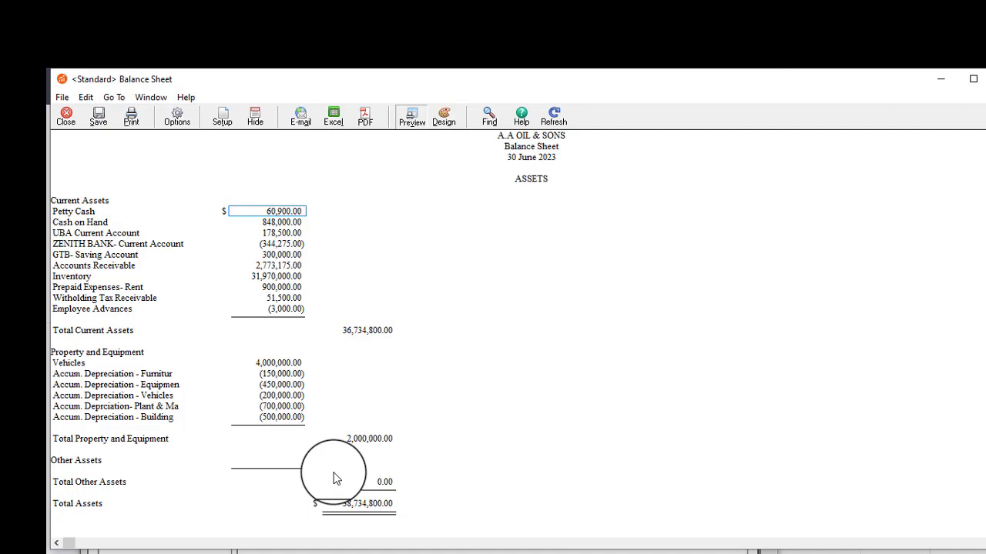
mouse_move(453, 496)
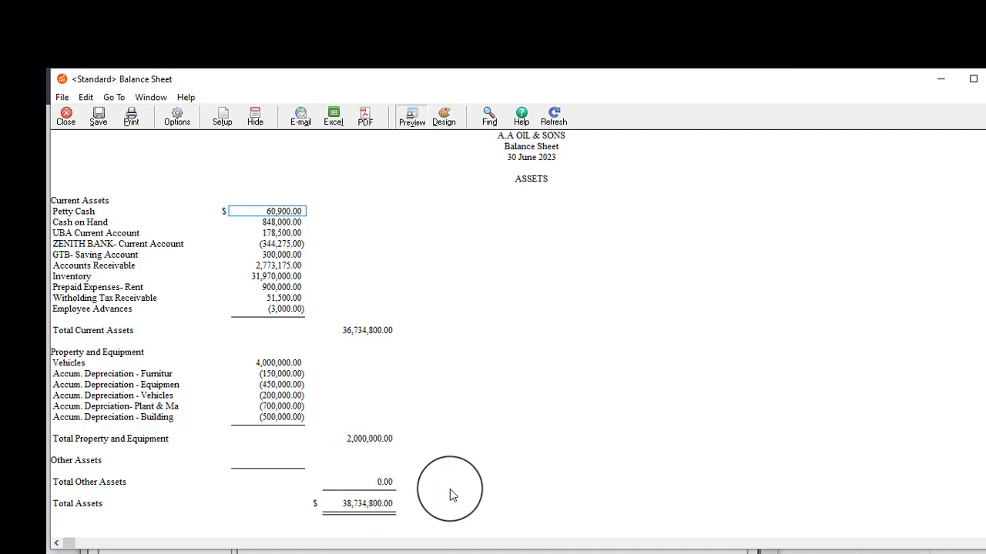
mouse_move(493, 524)
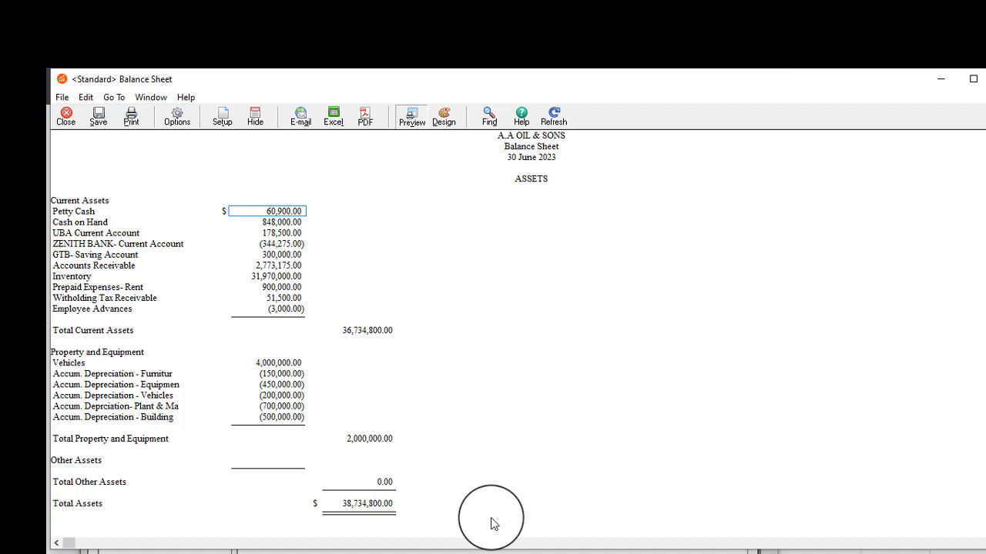